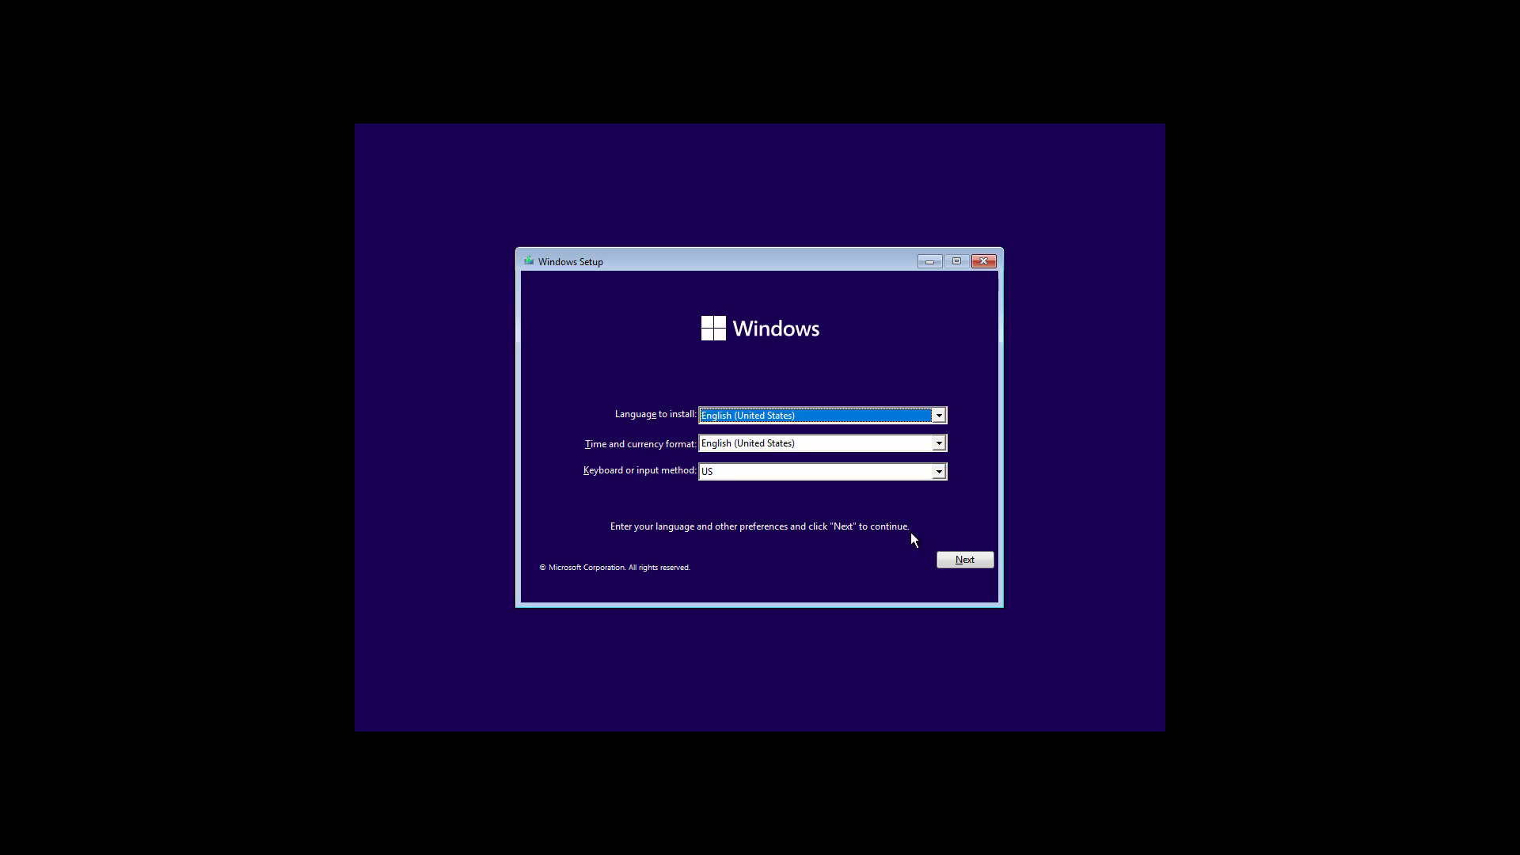
Step: Continue past the language screen and choose Repair your computer instead of installing
left_click(964, 559)
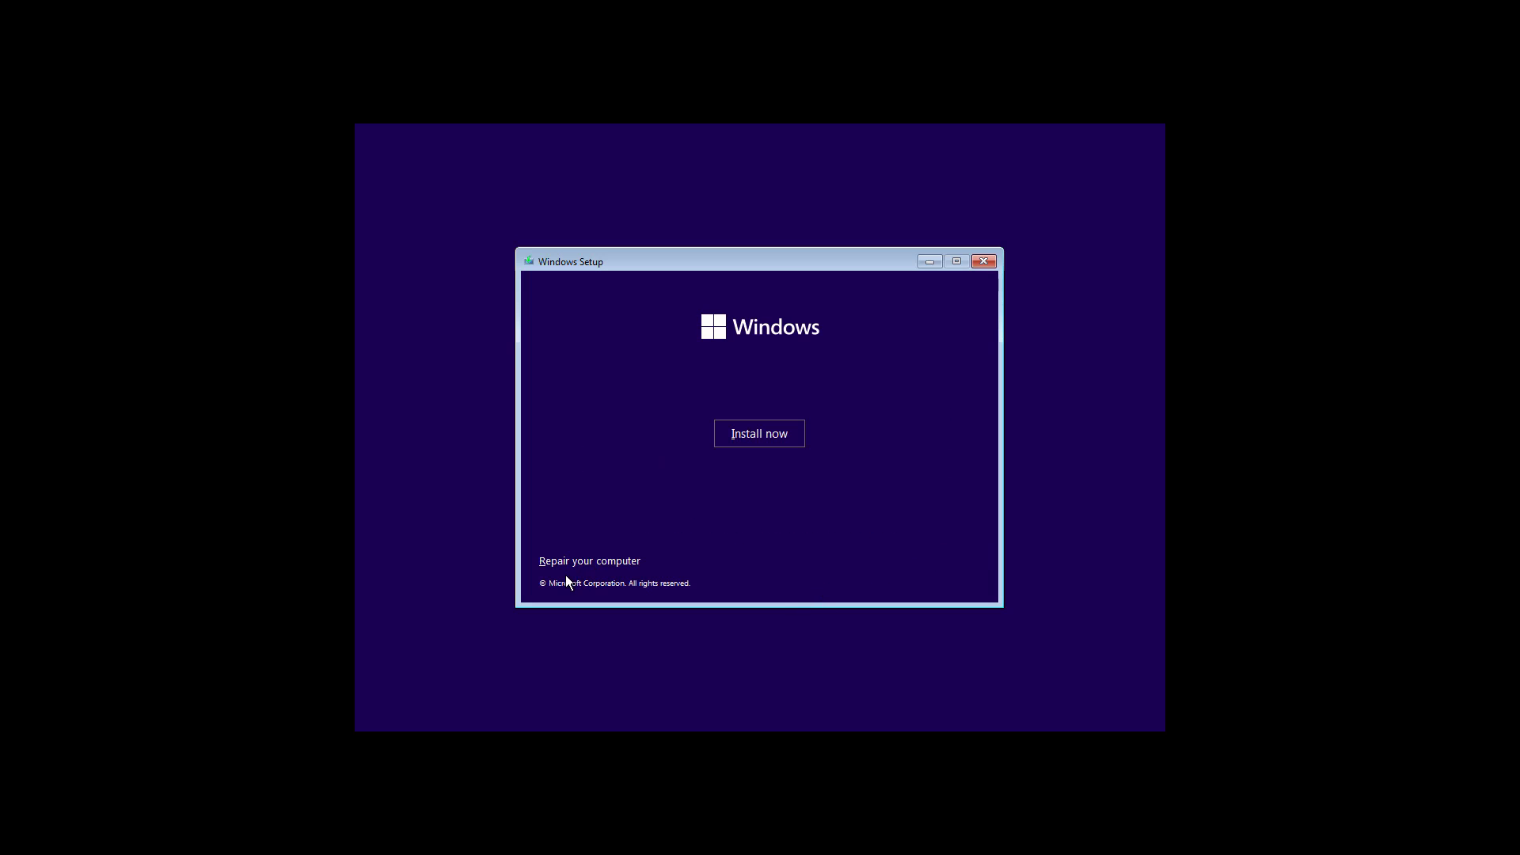
left_click(589, 560)
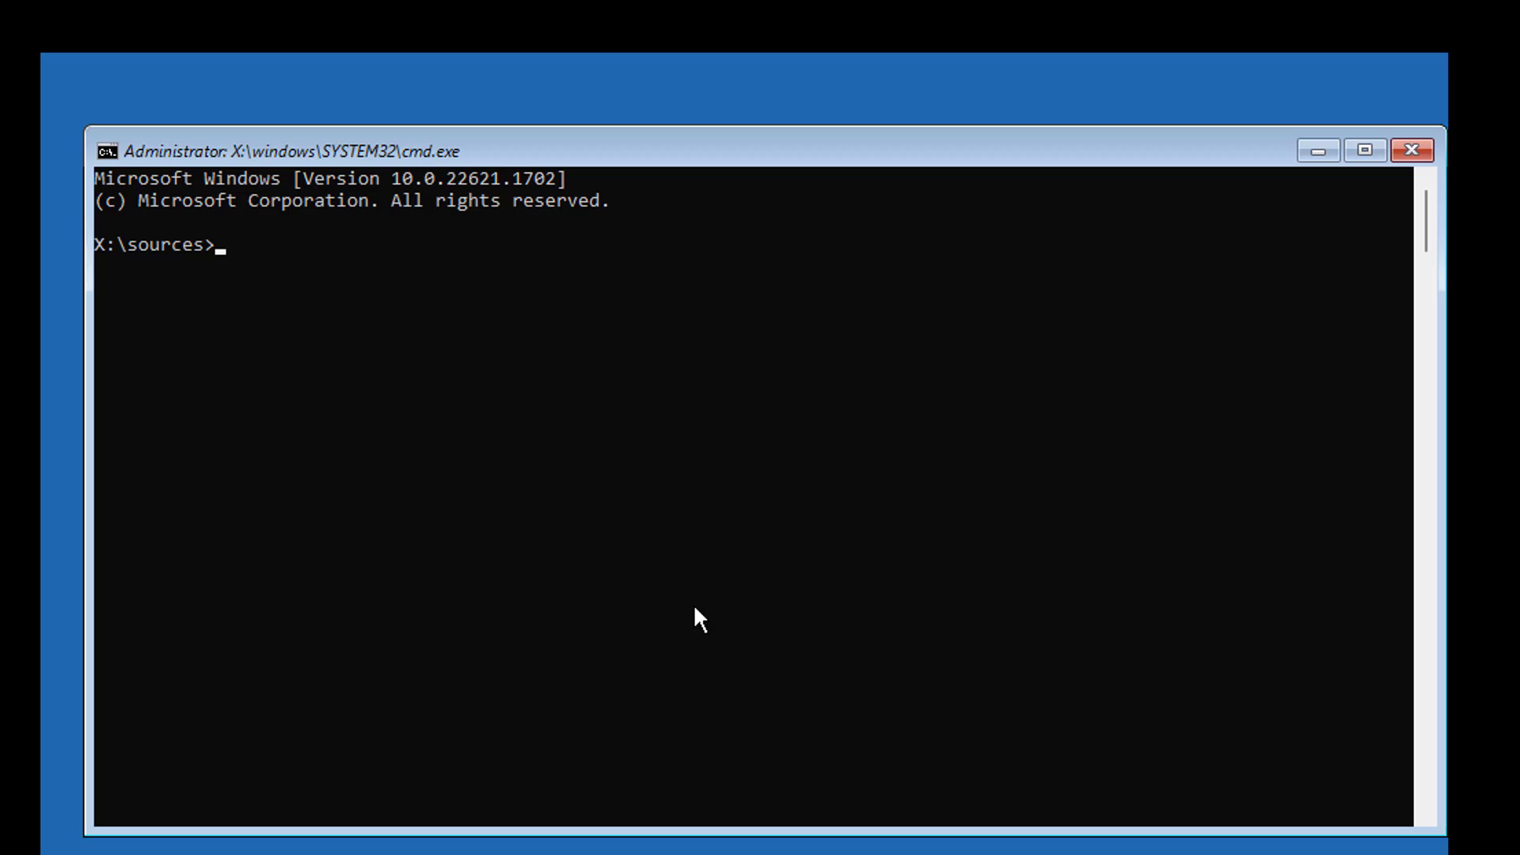
Step: Run bootrec /fixmbr, bootrec /fixboot and bootsect /nt60 sys to repair the MBR and boot code
type("bootrec /fixmbr")
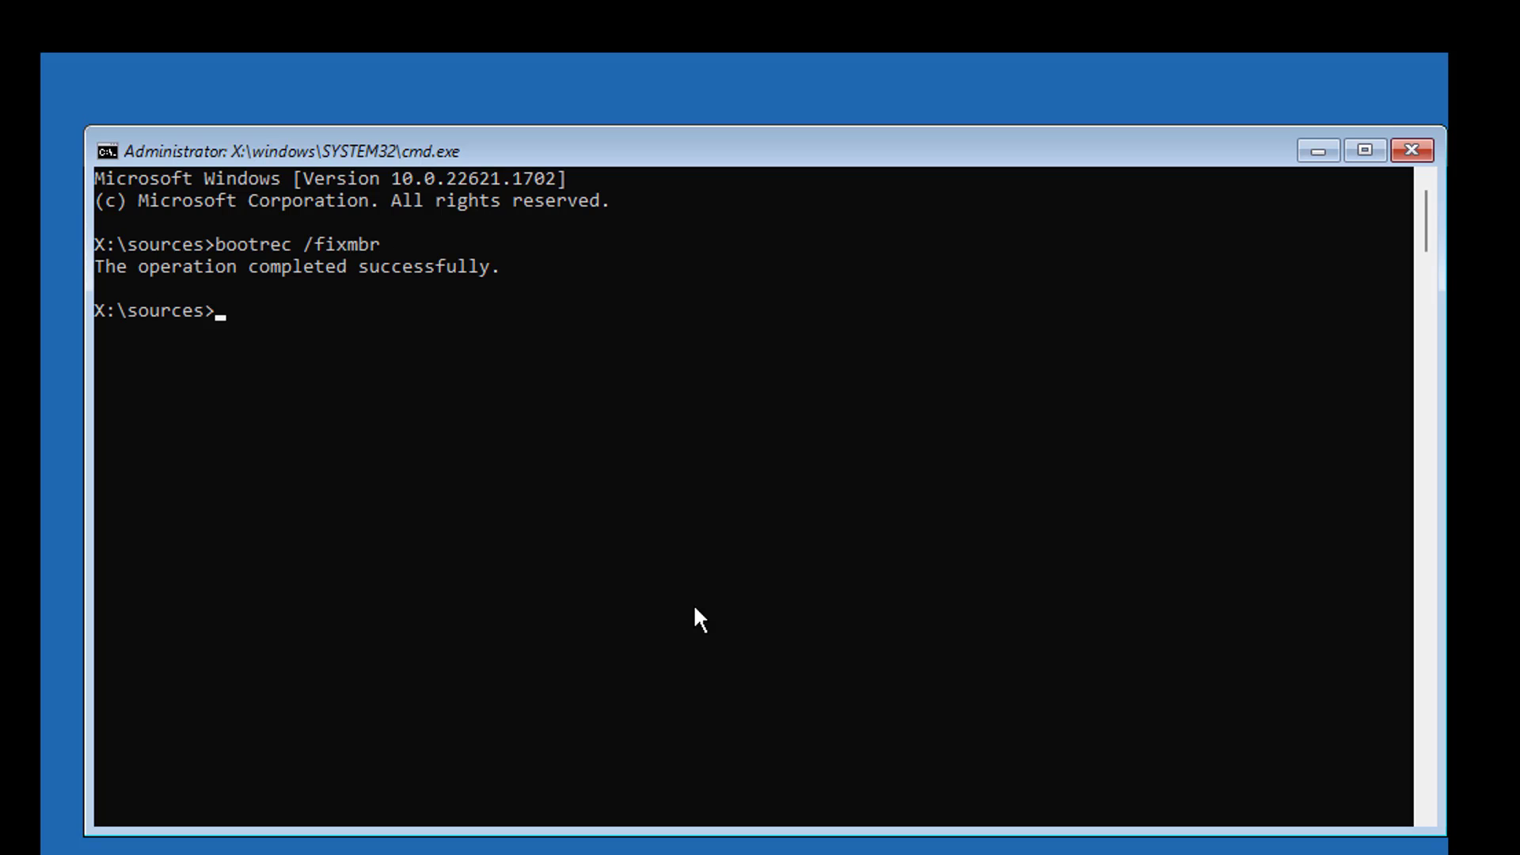
type("bootrec /fix")
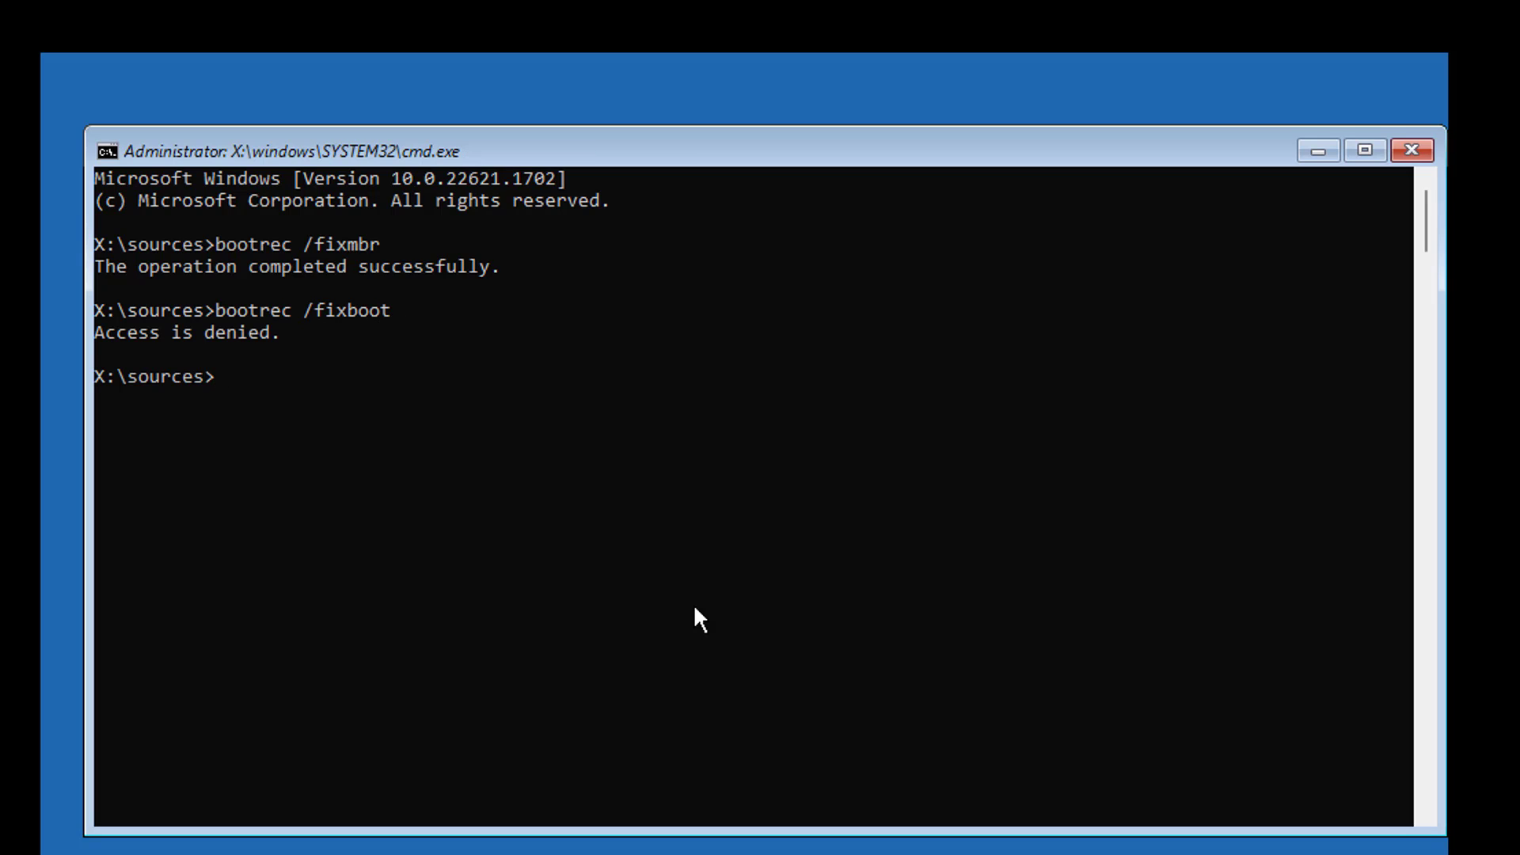
type("bootsect")
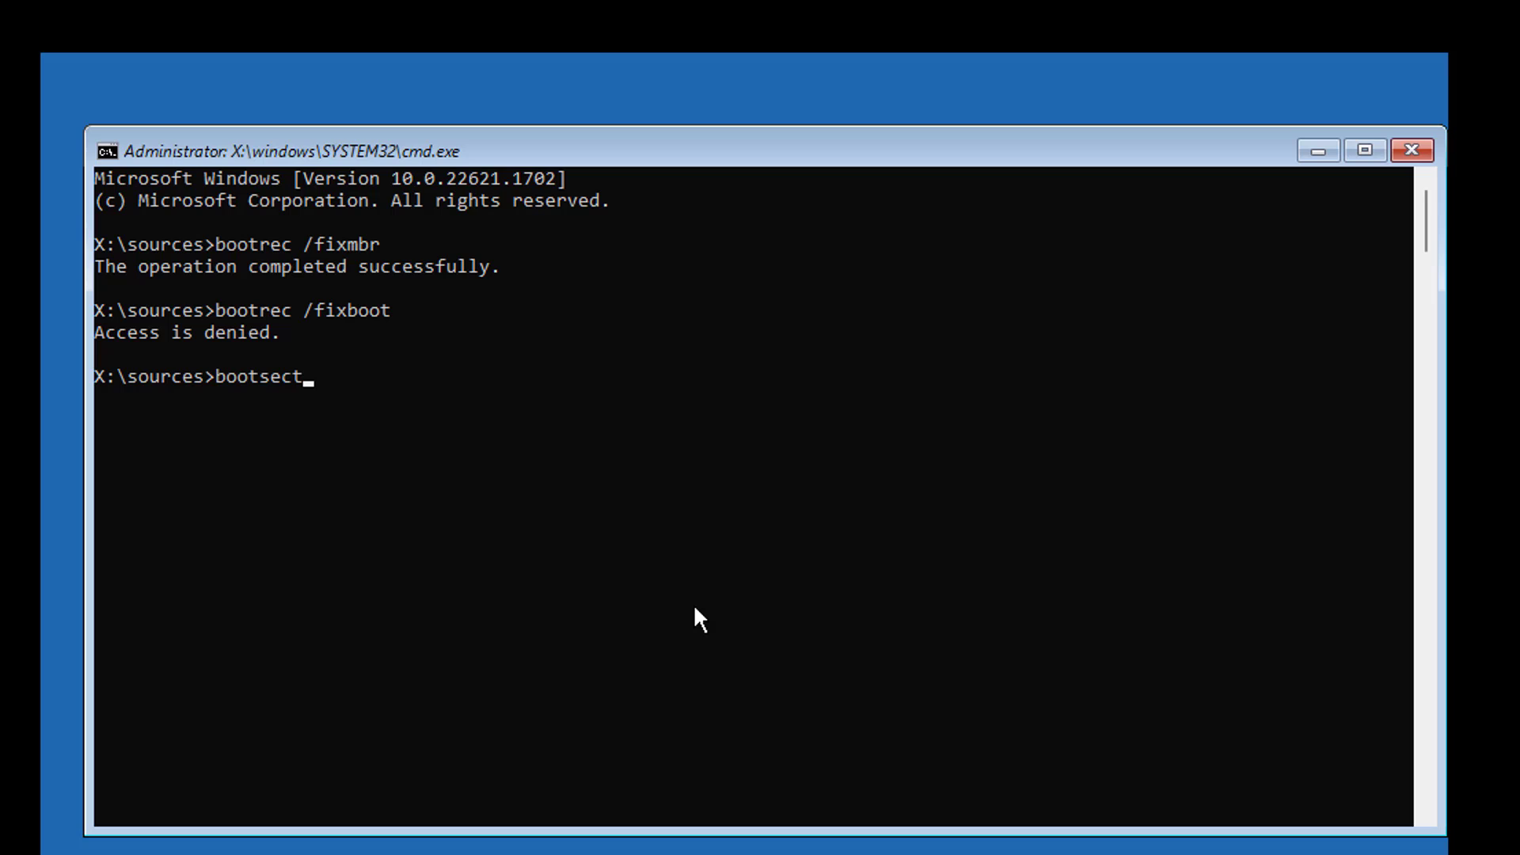
type("/nt60 sys")
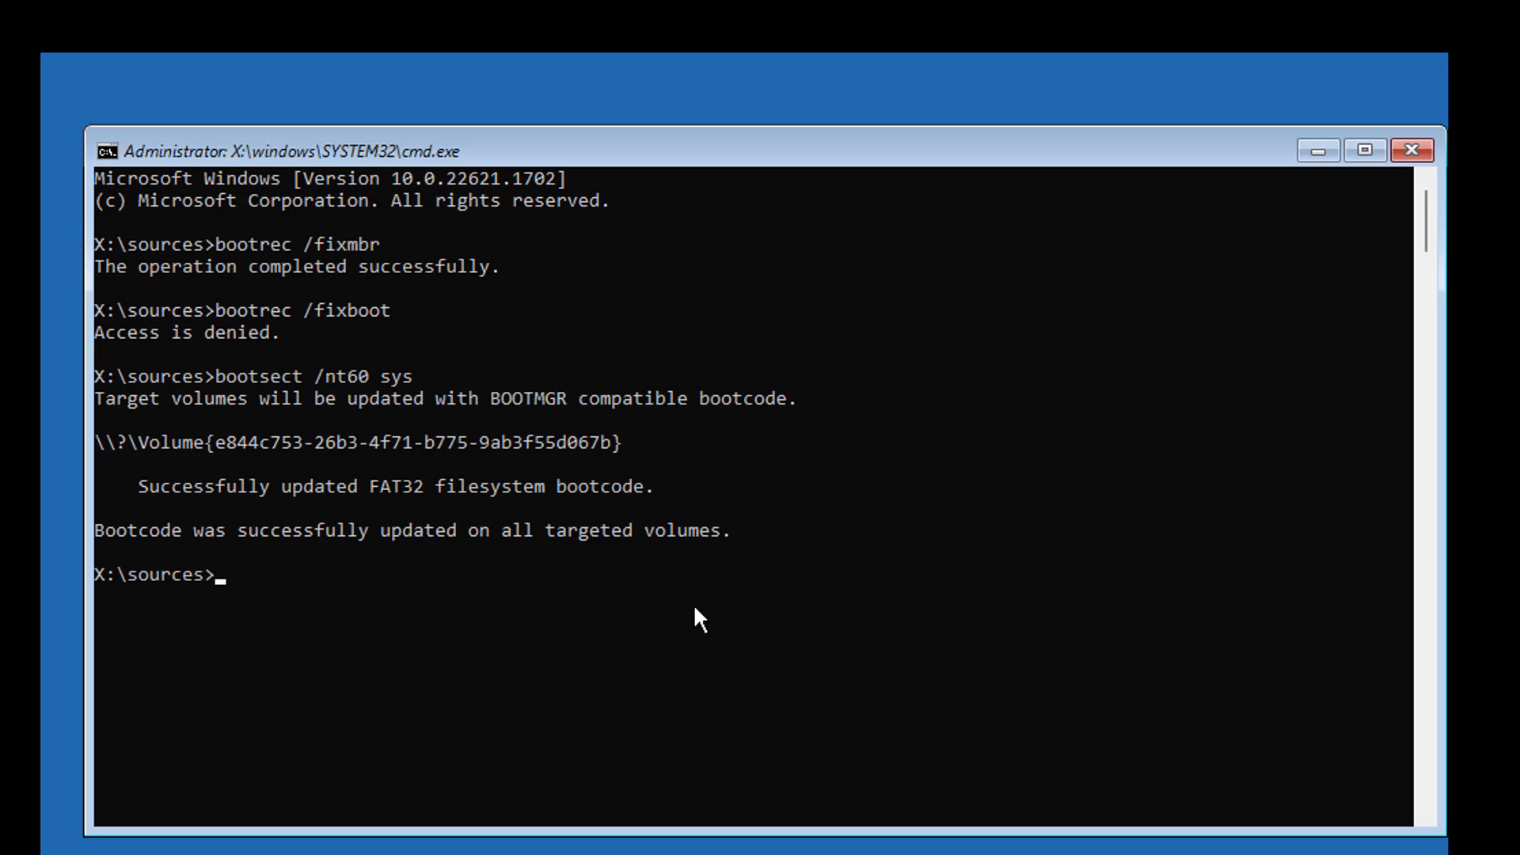
Step: Rerun bootrec /fixboot so the boot sector repair now succeeds, then begin bcdedit
type("bootrec")
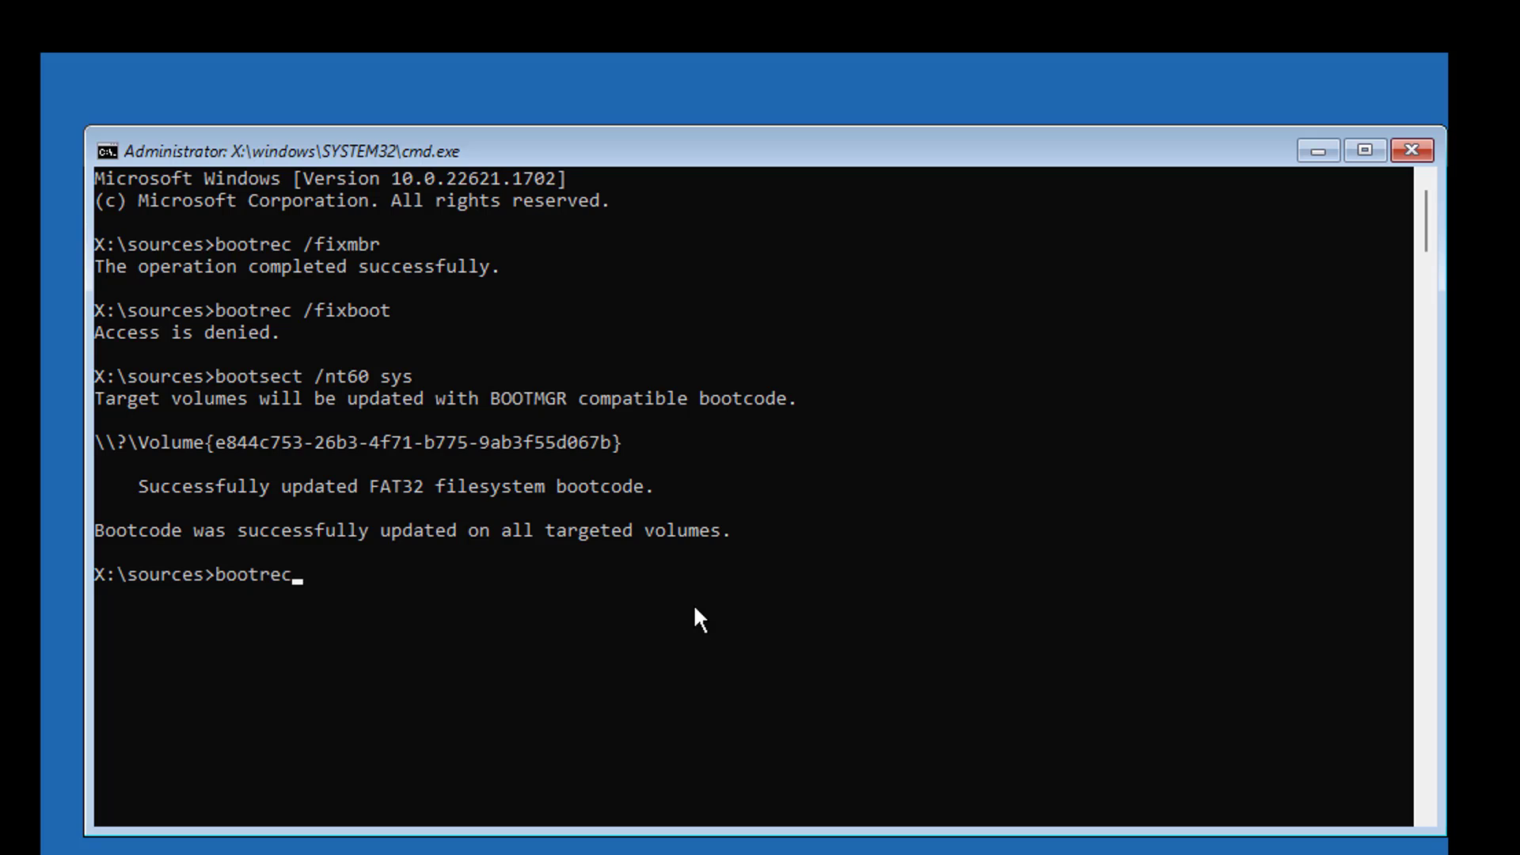
type("/f")
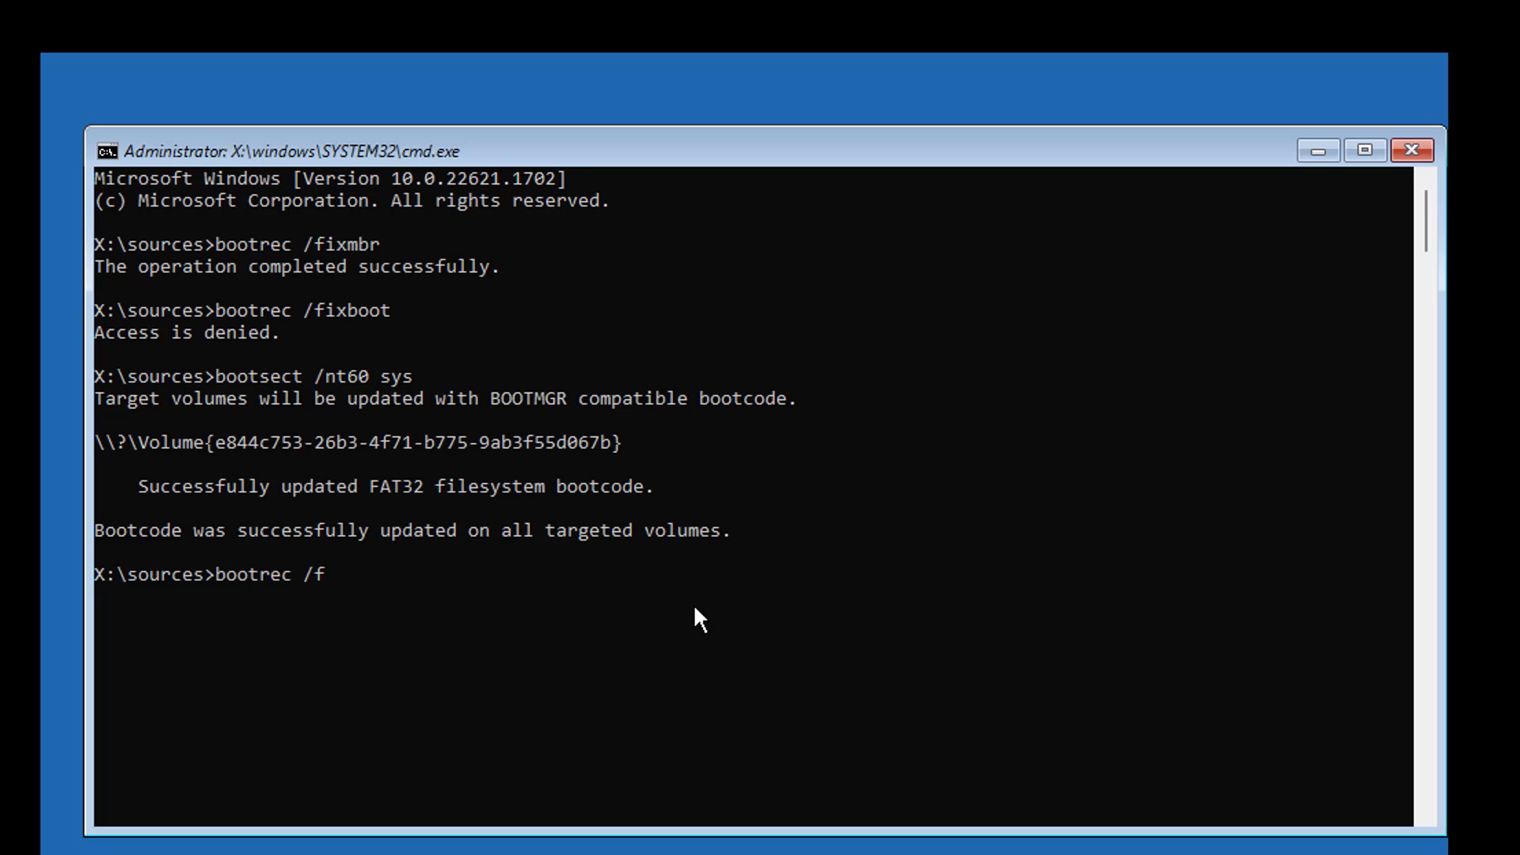
key("Enter")
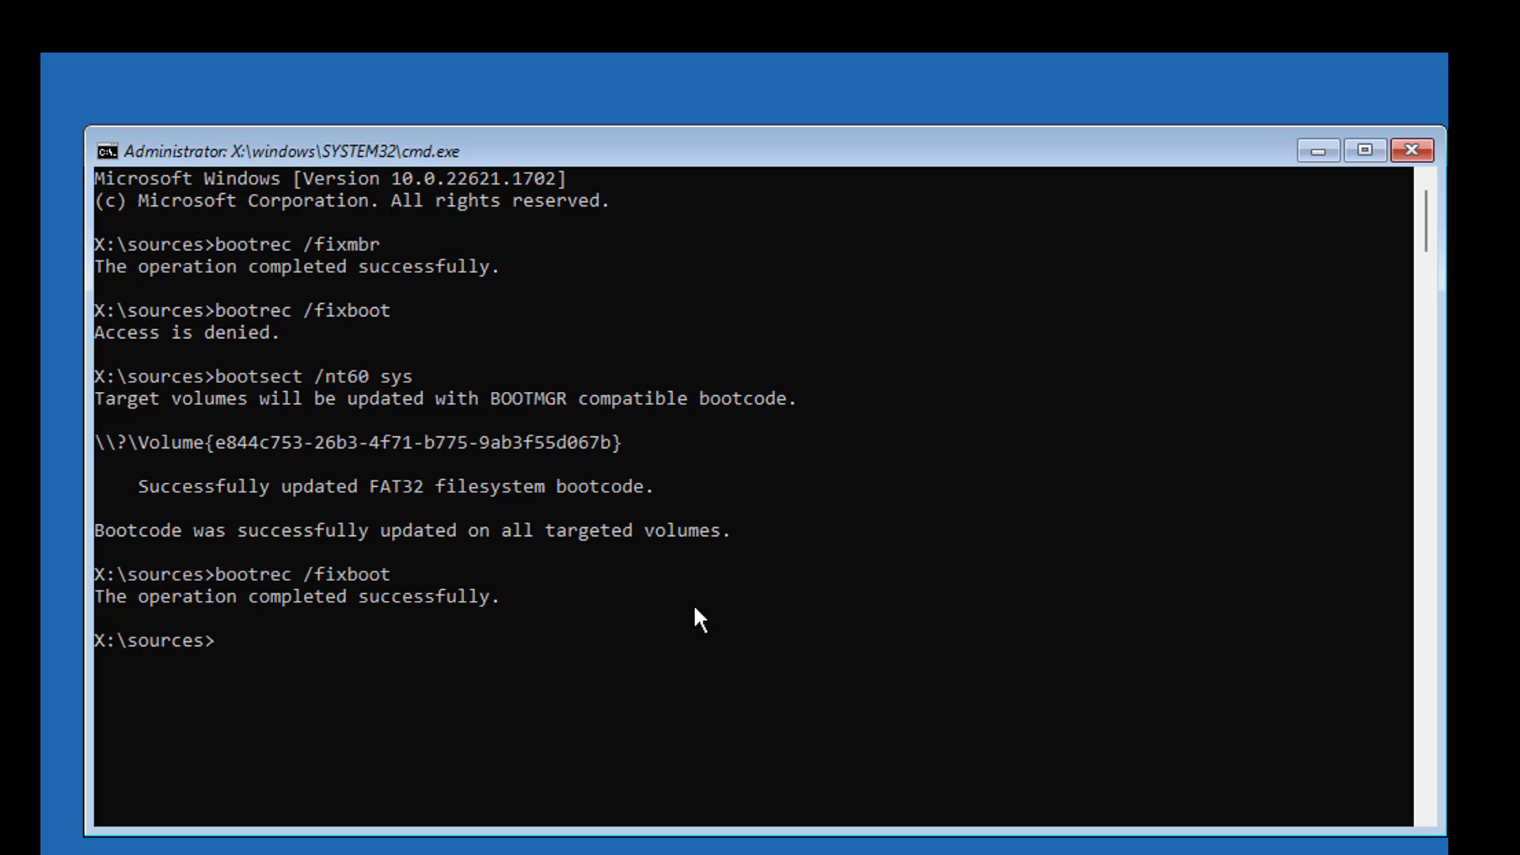
type("bcd")
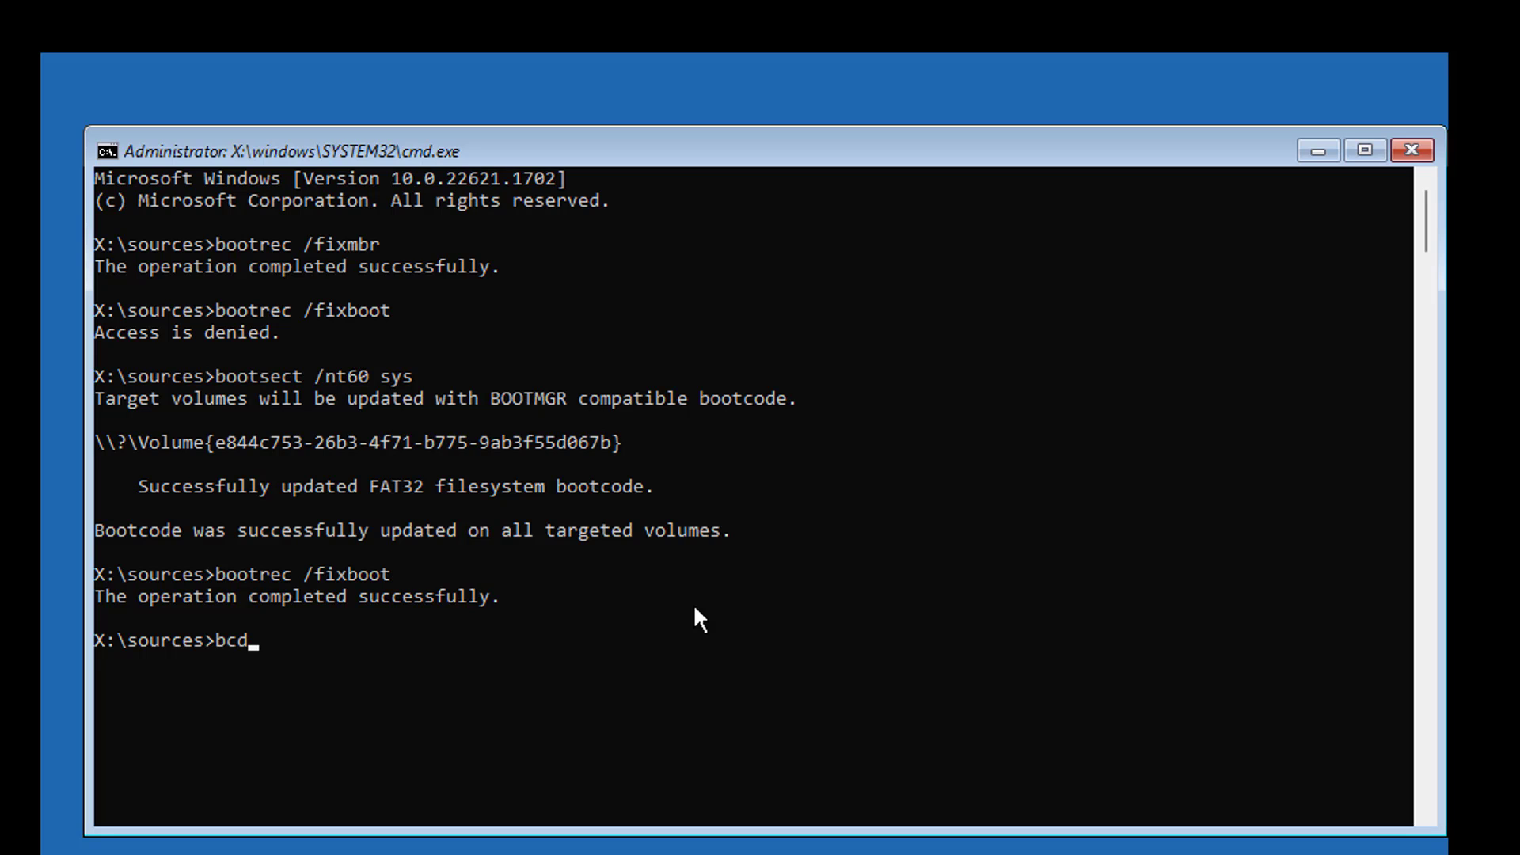
Step: List boot entries with bcdedit, select the bootmgr EFI path, and start diskpart
key("Enter")
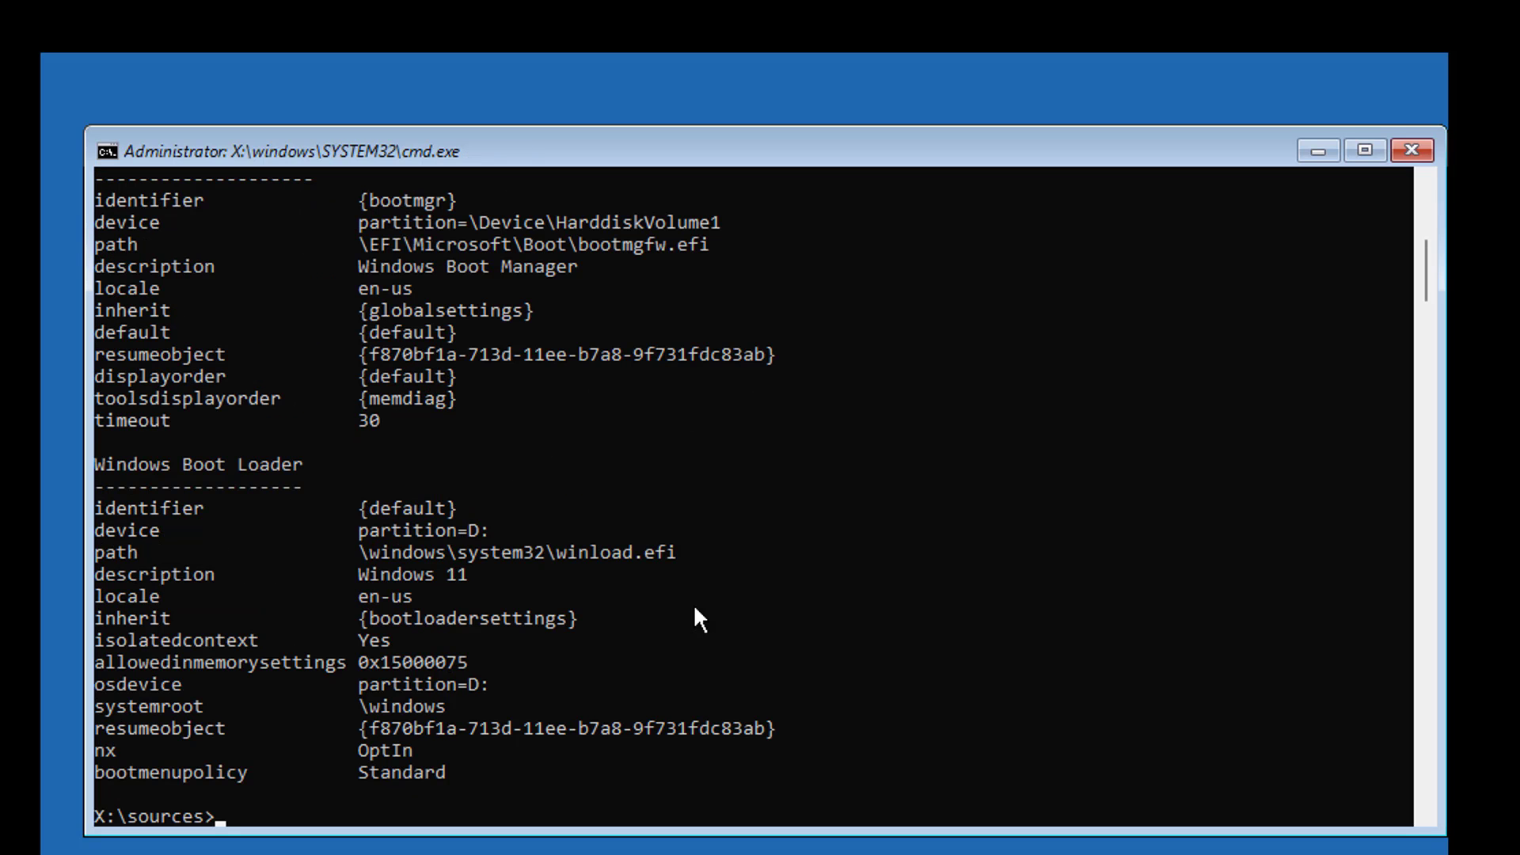
double_click(407, 530)
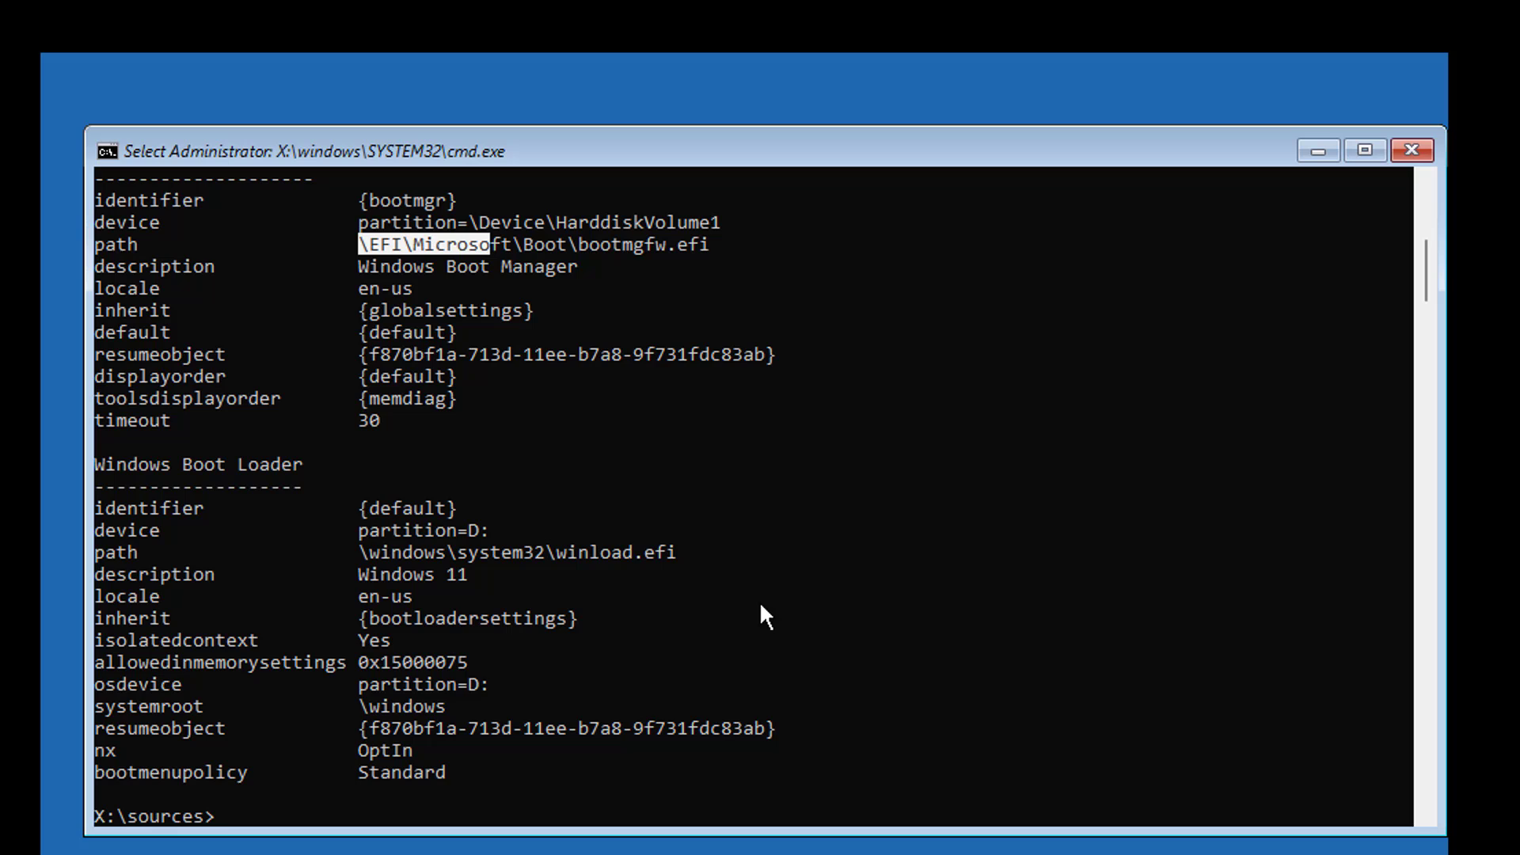
type("diskpart")
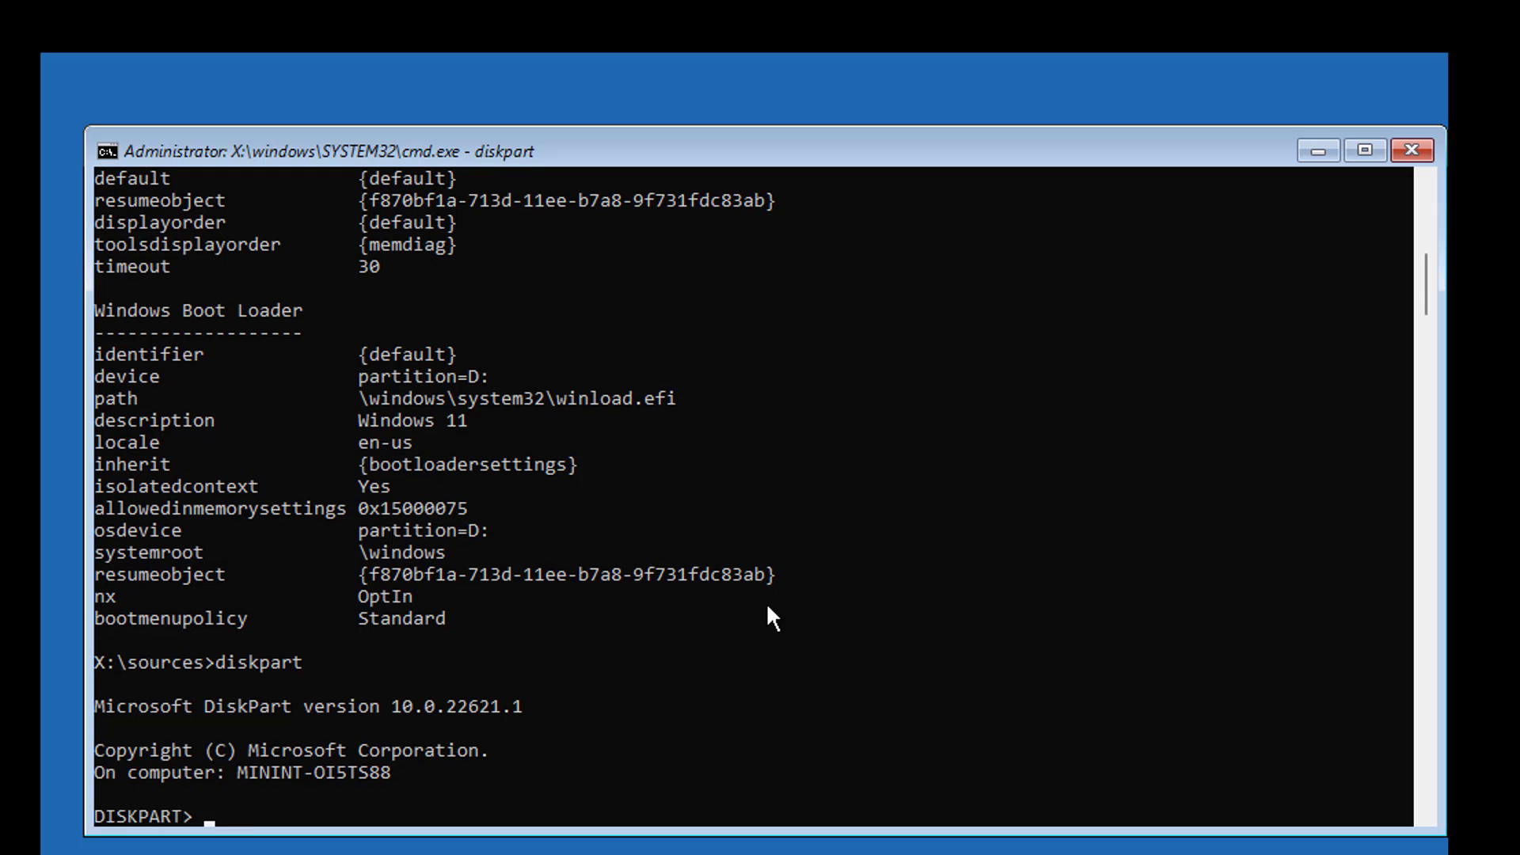
Step: List disks, select disk 0 and list its volumes, marking the hidden 100 MB FAT32 volume
type("list disk")
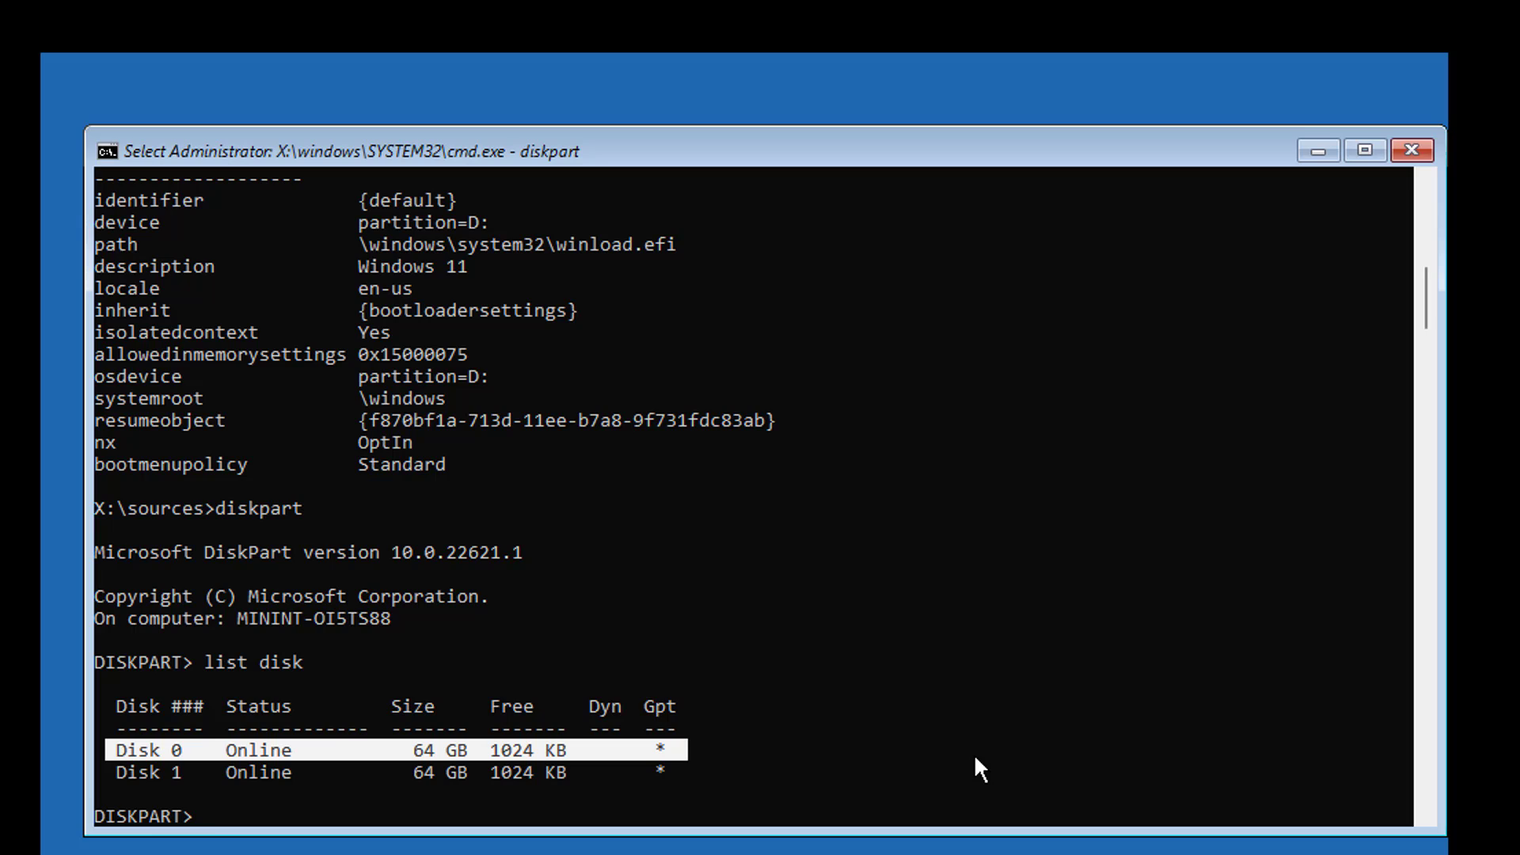
type("select disk 0")
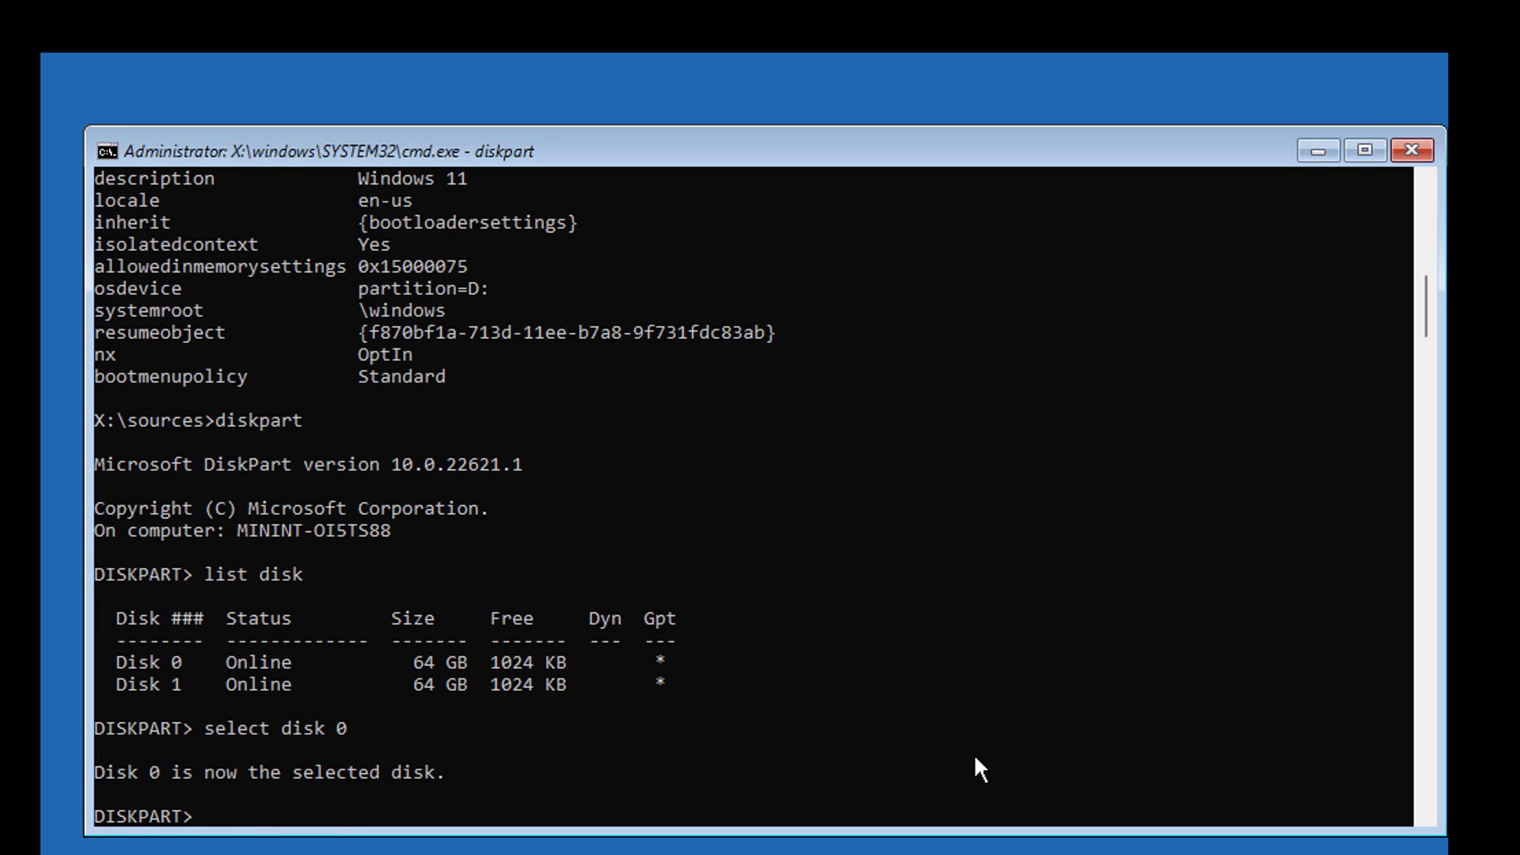
type("list vol")
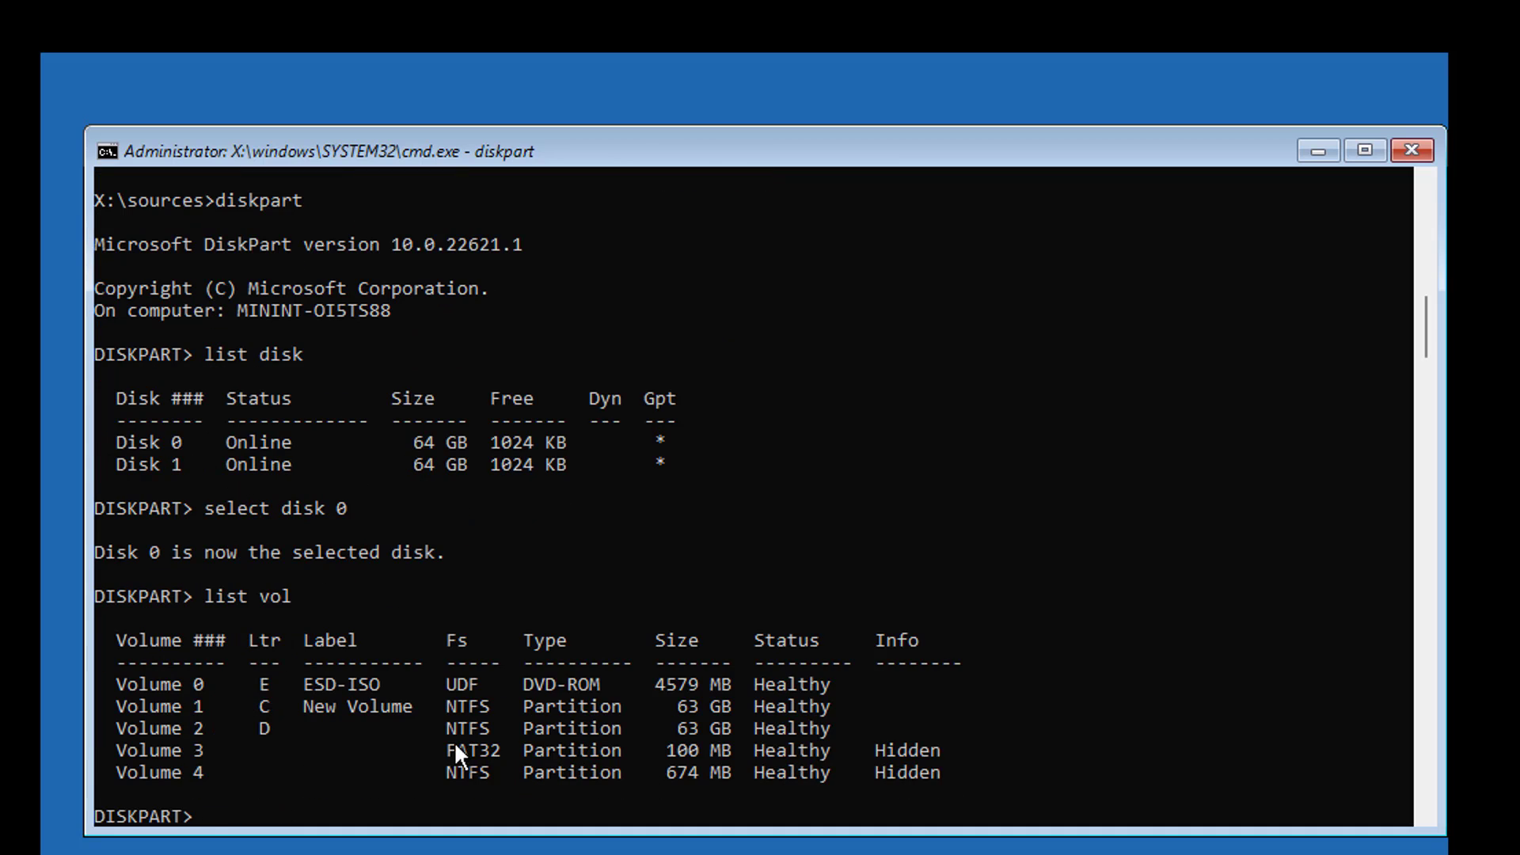
left_click(166, 750)
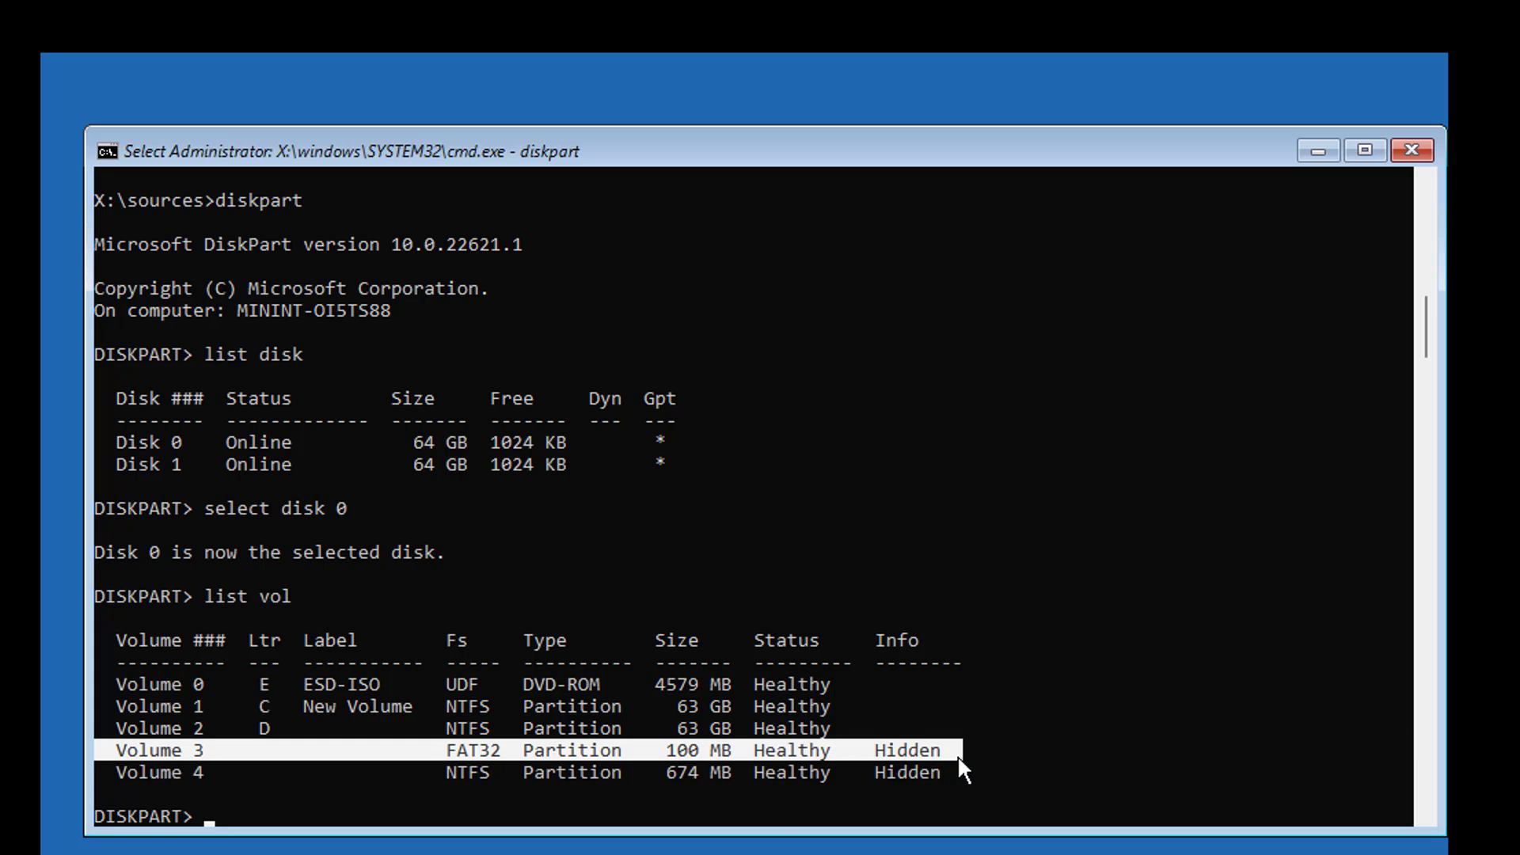
Step: Select volume 3 and assign it drive letter P
type("sel vol 3")
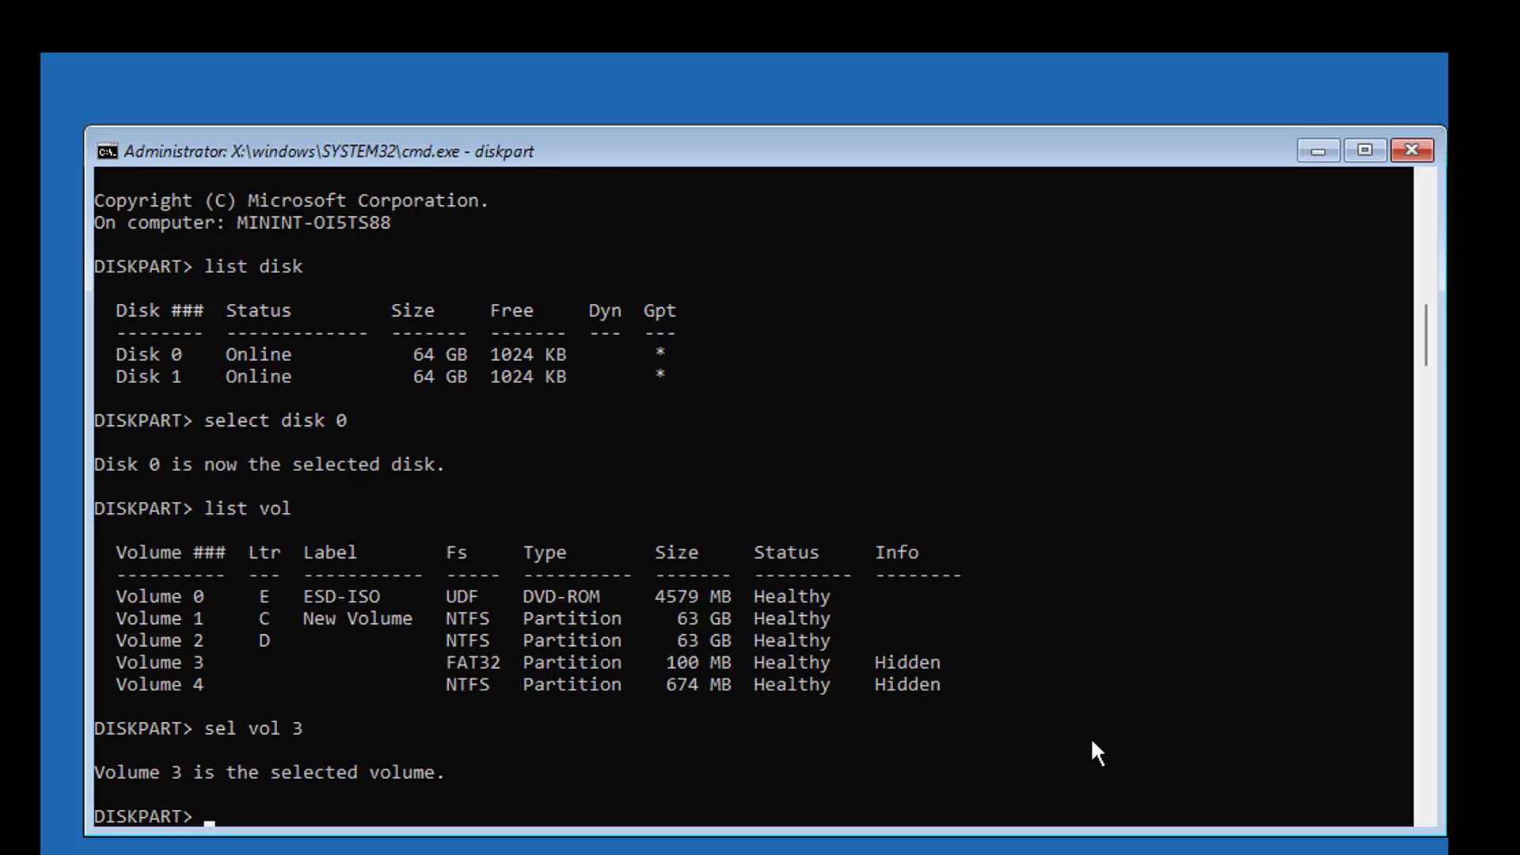
type("assign letter")
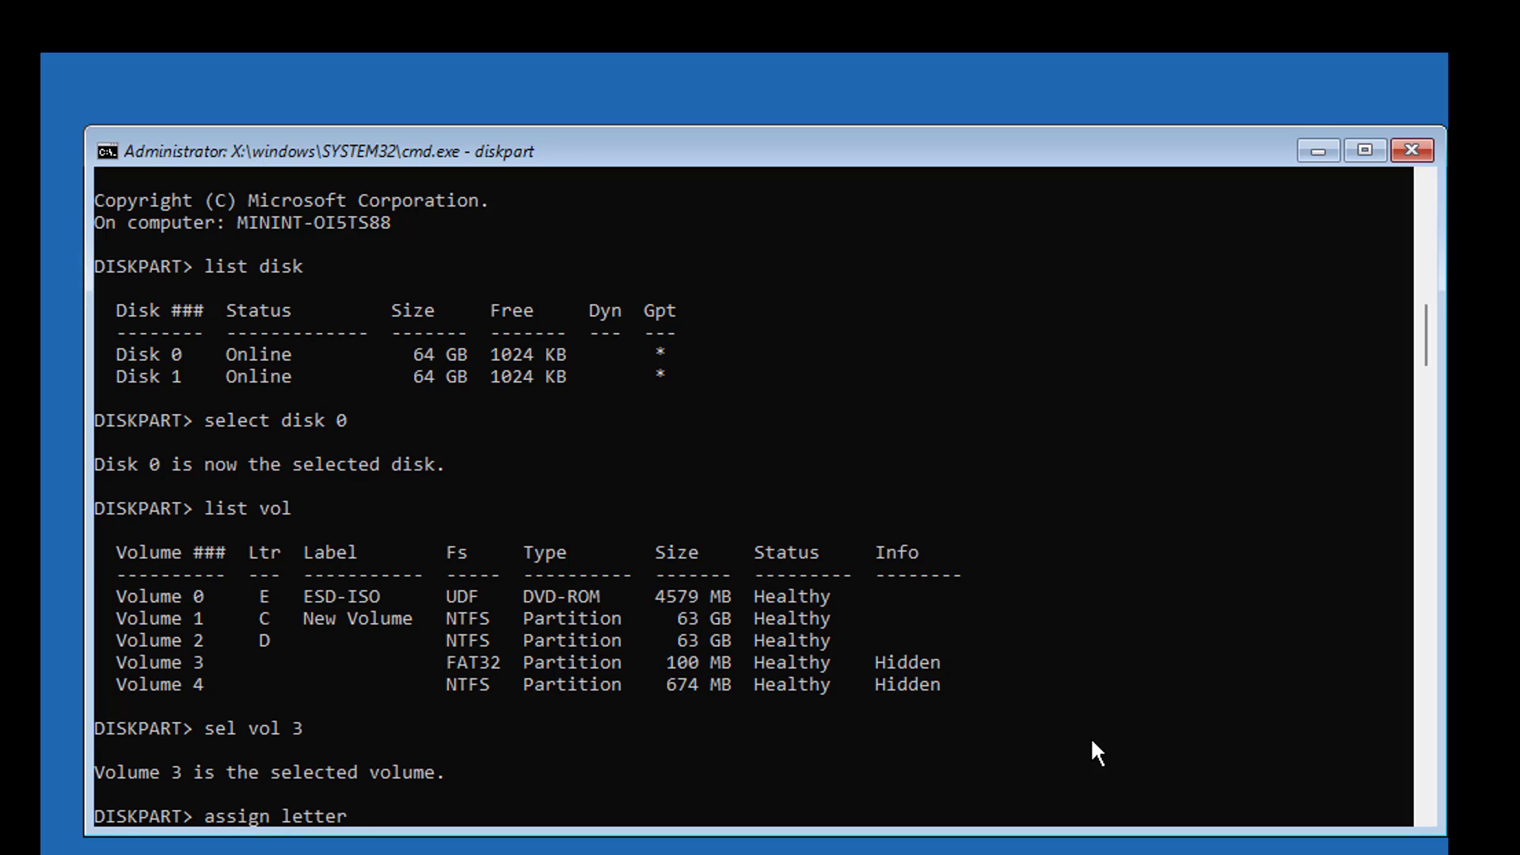
type("=p")
type("exit")
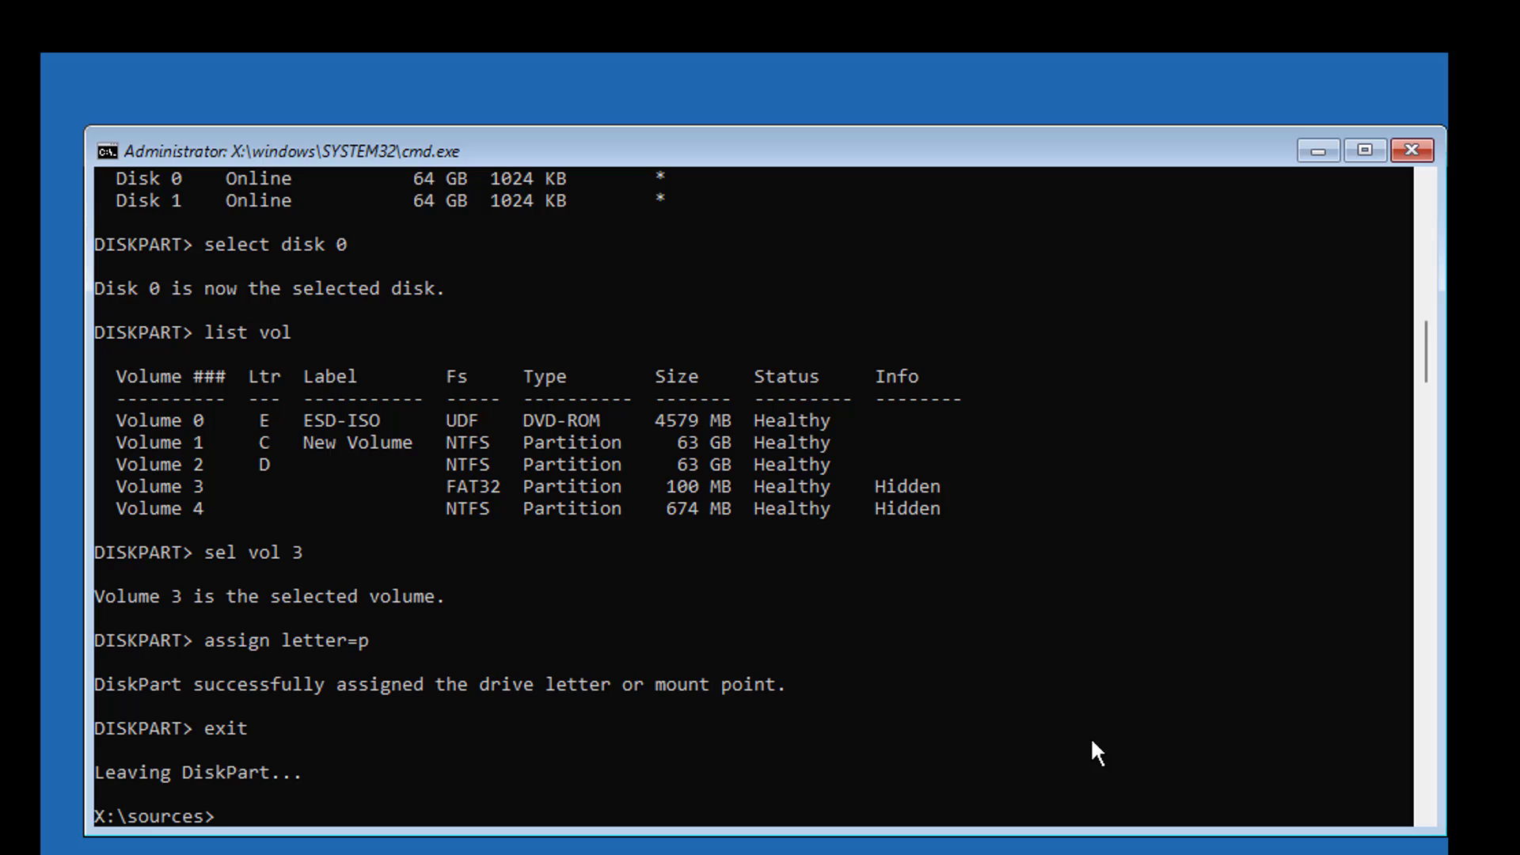
Step: Change directory to p:\efi\microsoft\boot on the EFI partition
type("cd")
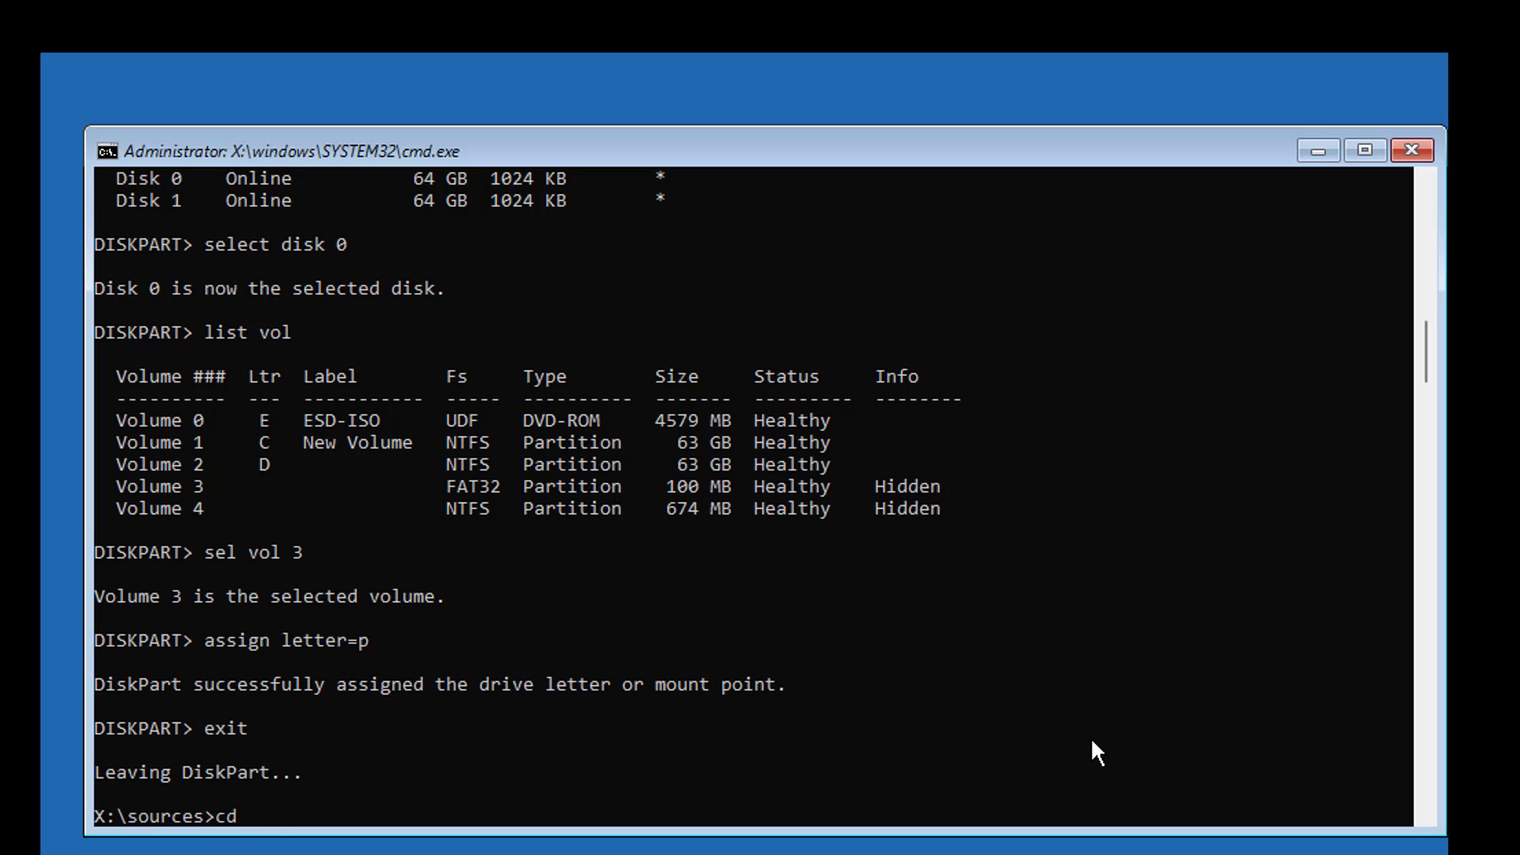
type("p:\\")
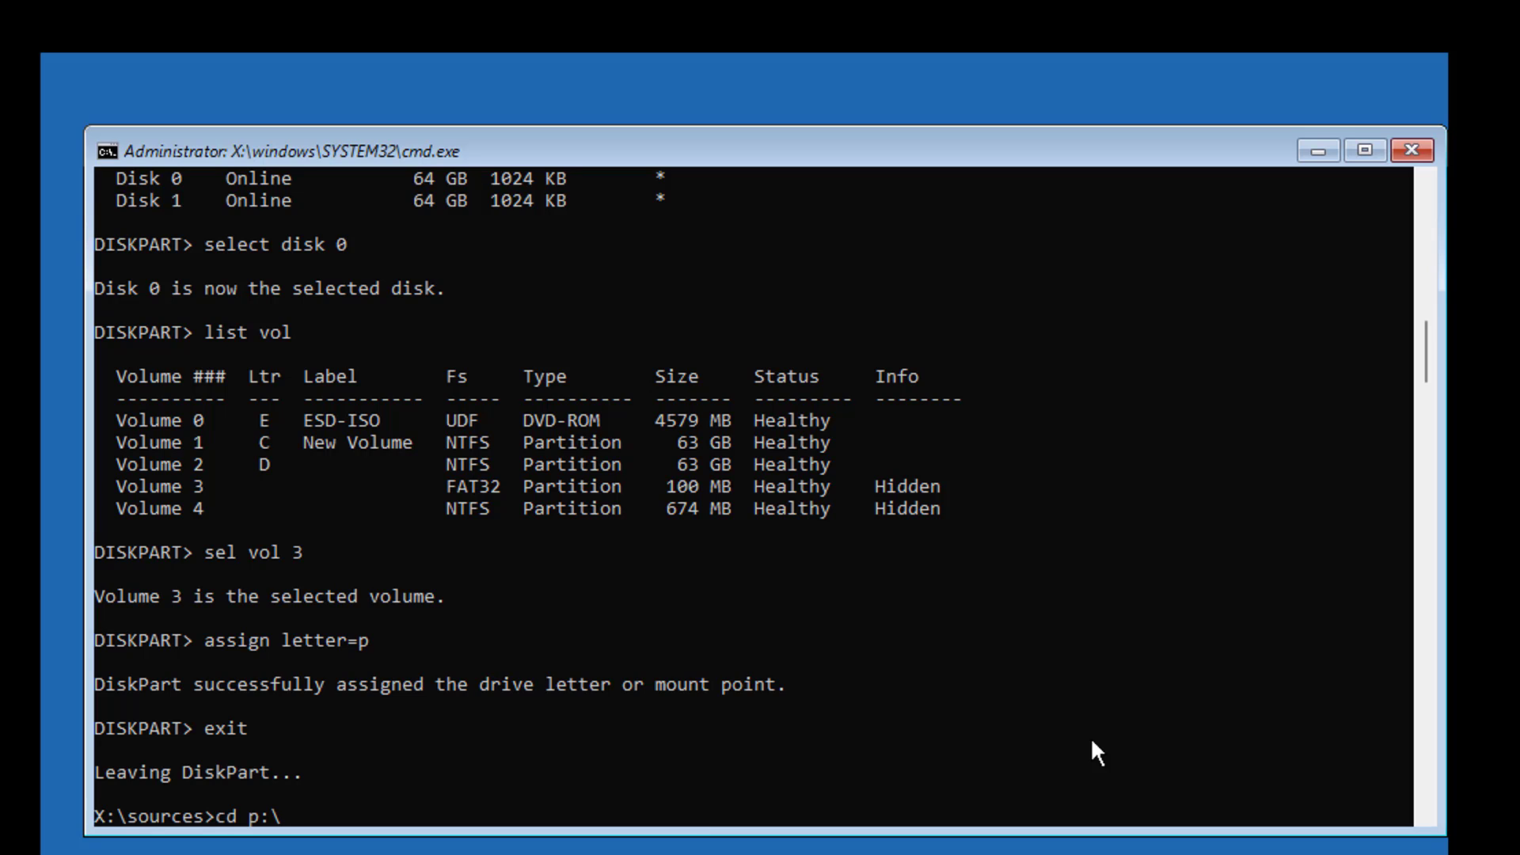
type("efi\\")
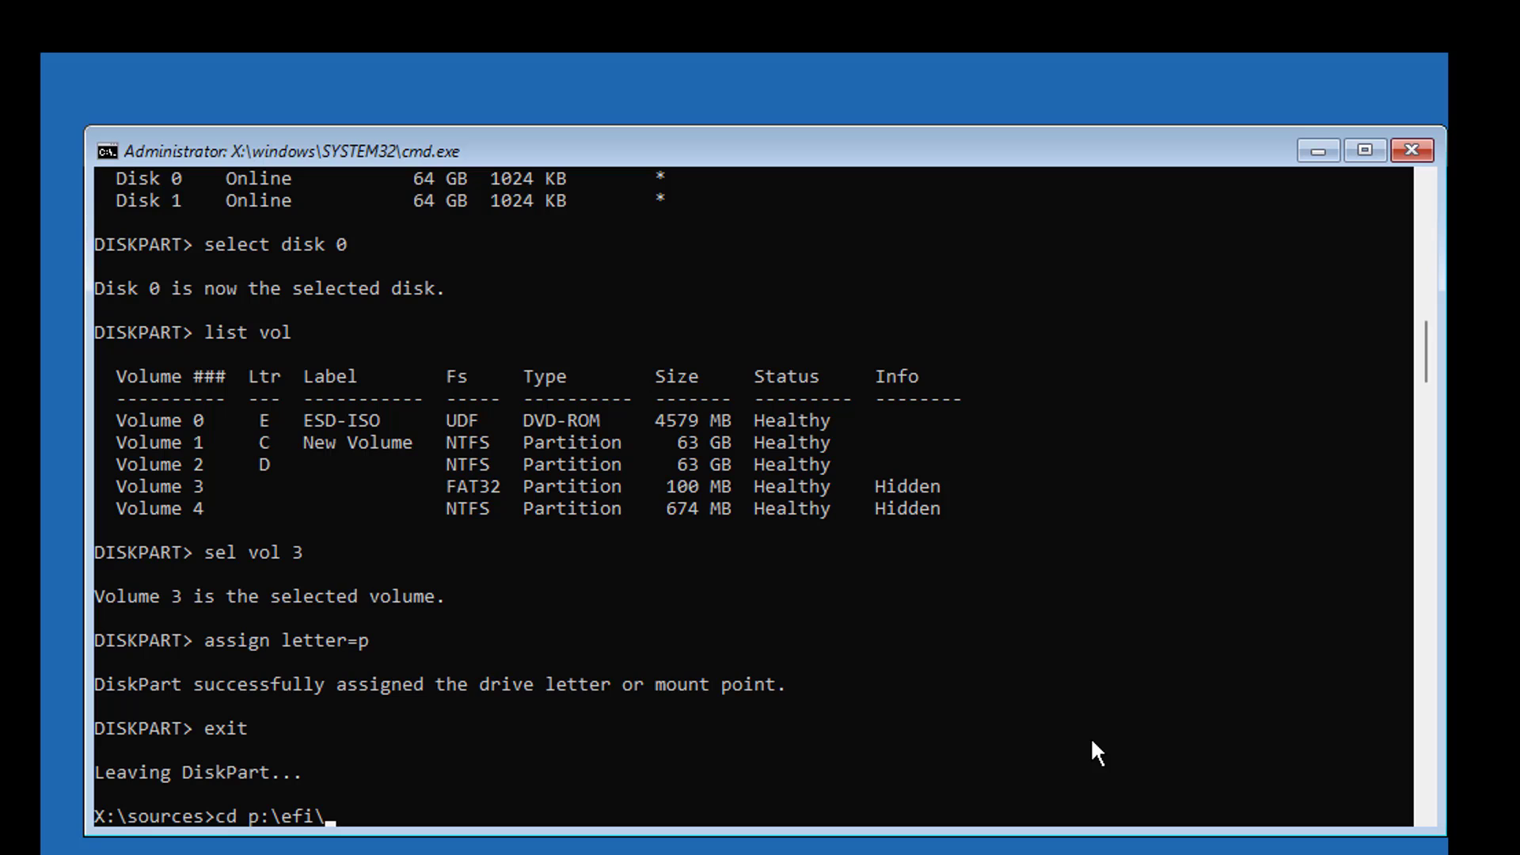
type("microsoft")
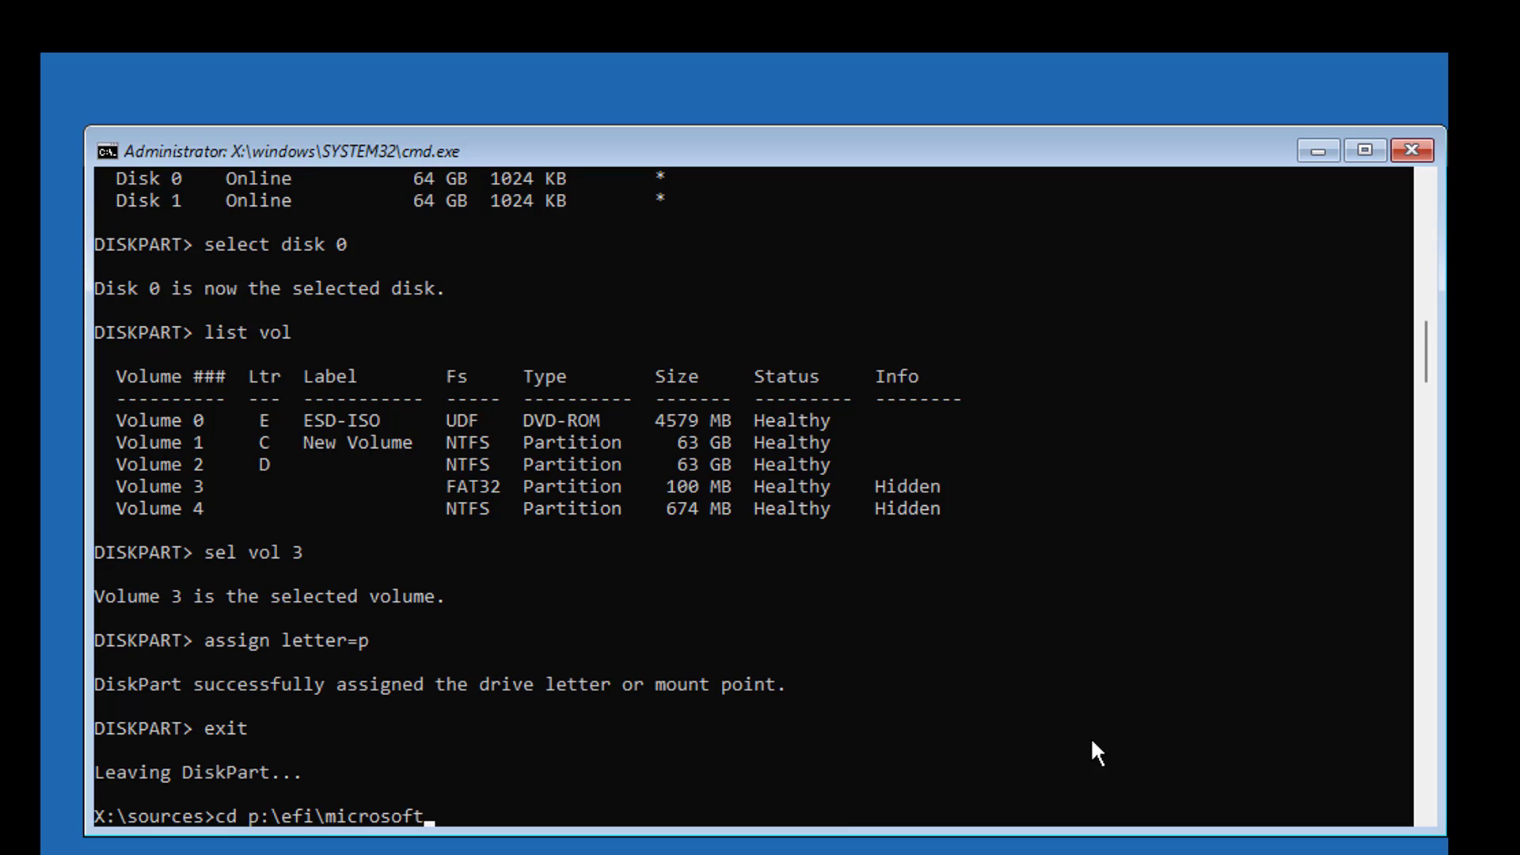
type("\\boot")
type("p:")
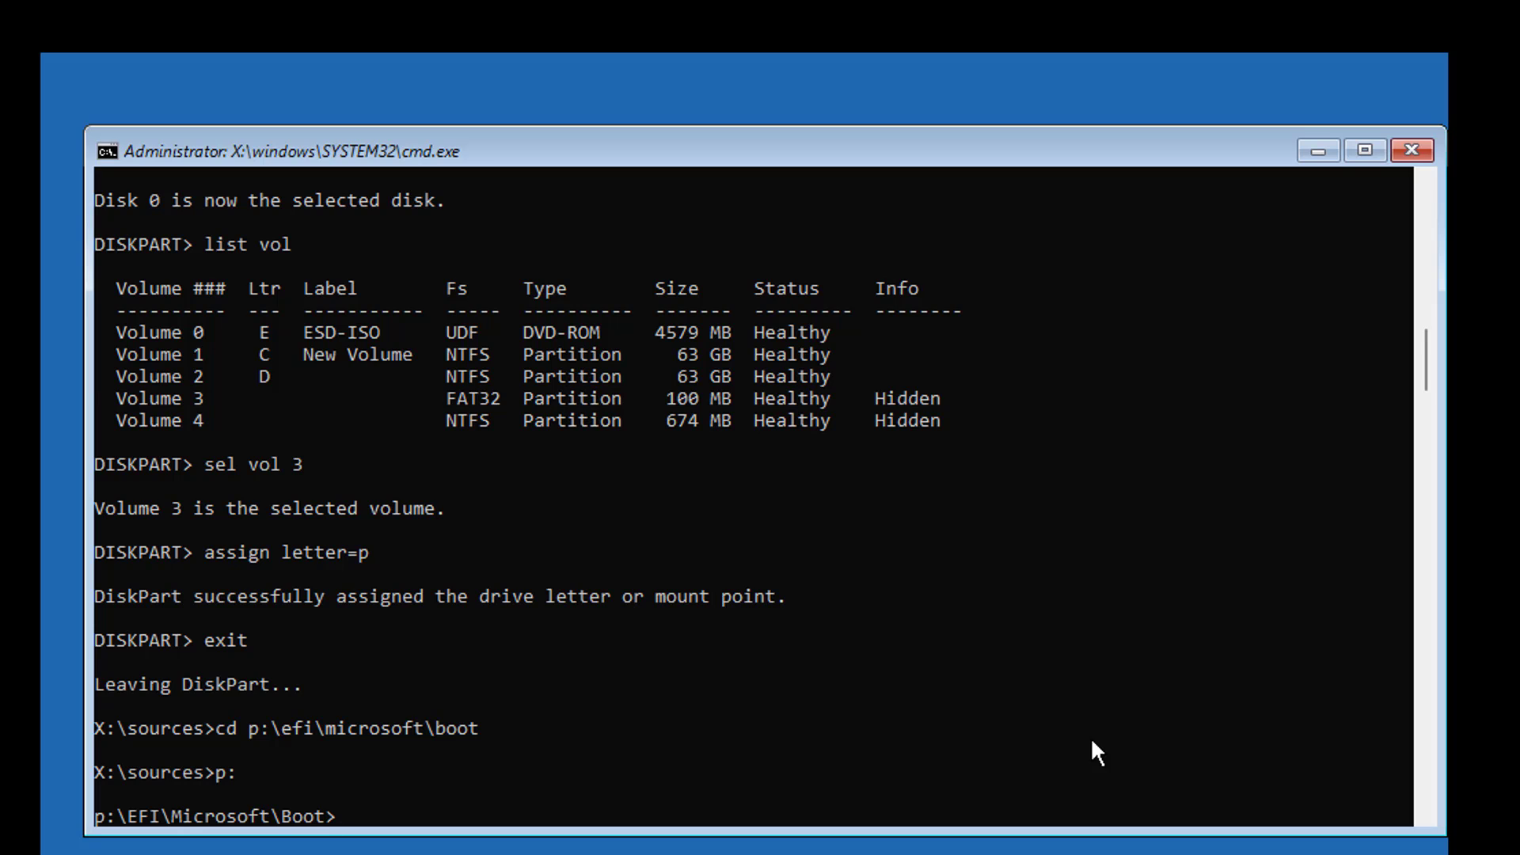
Step: Unhide bcd with attrib -h -r -s and rename it to bcd12.old, then begin bootrec
type("attr")
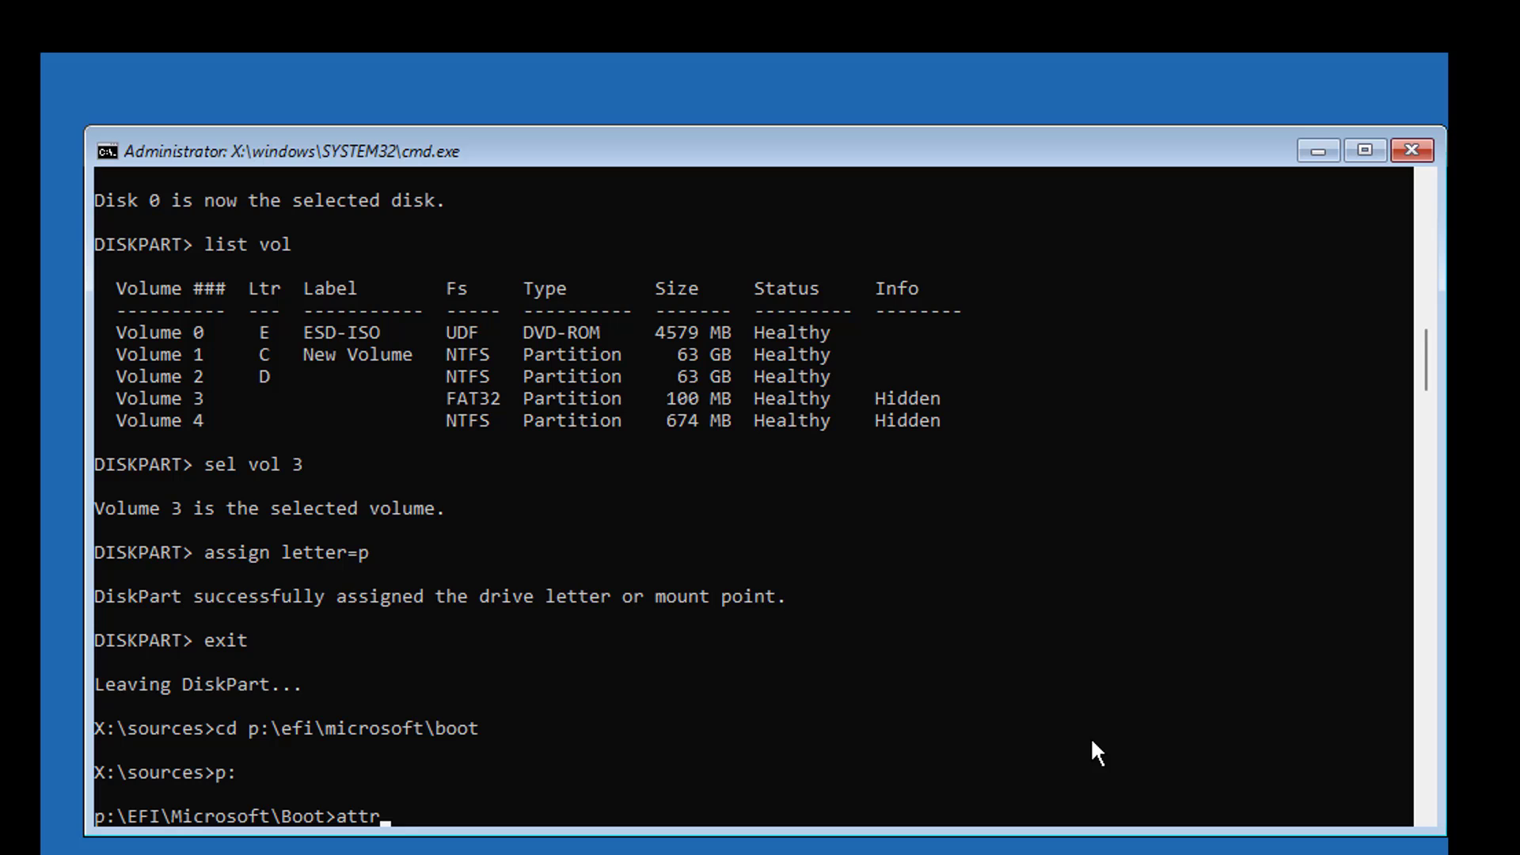
type("ib bcd")
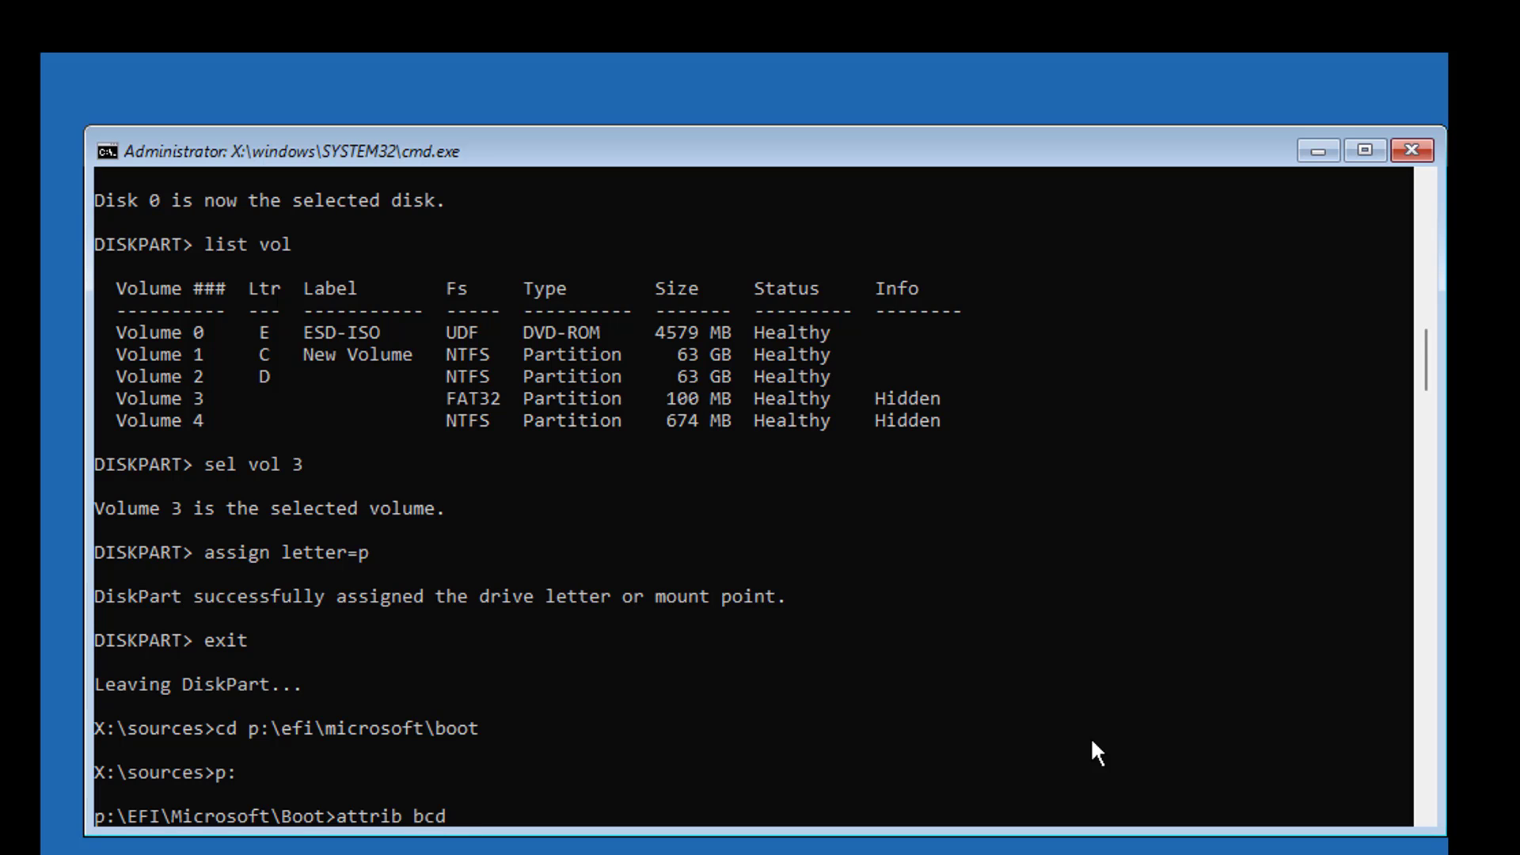
type("-h -r -s")
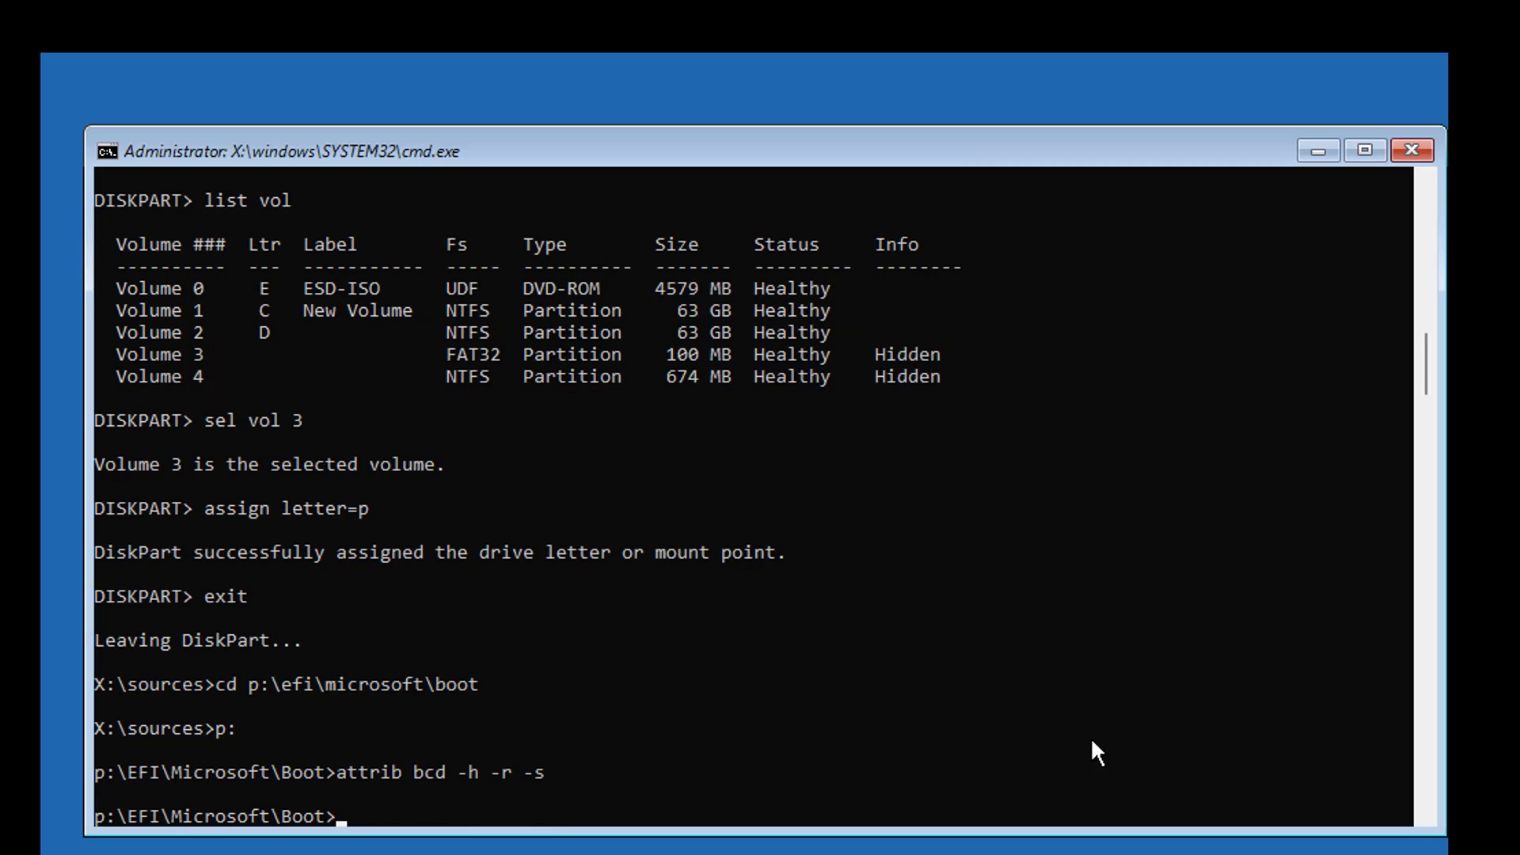
type("ren")
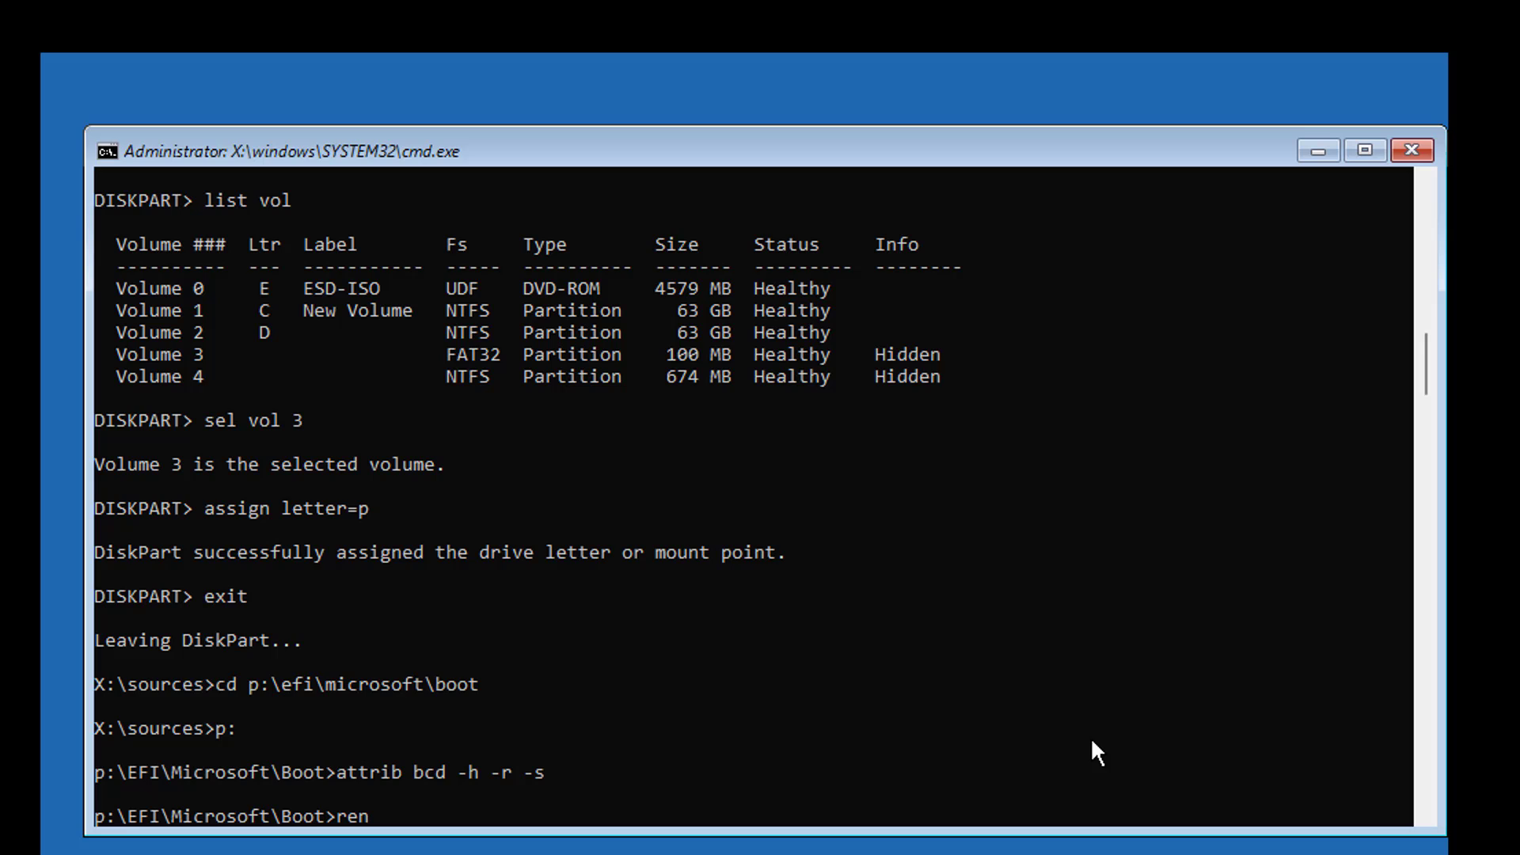
type("bcd bcd")
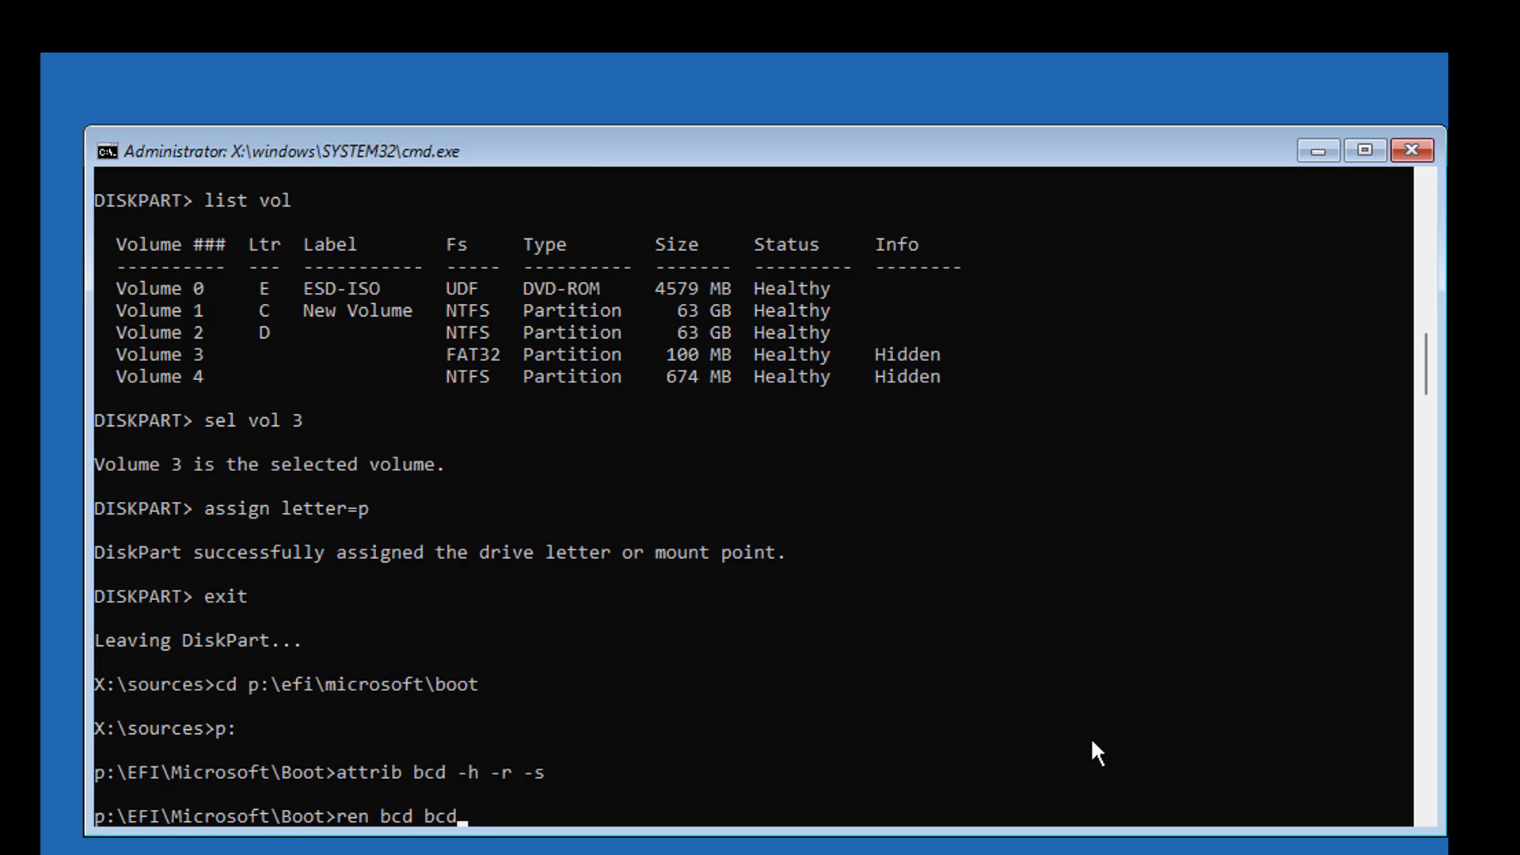
type("12.old")
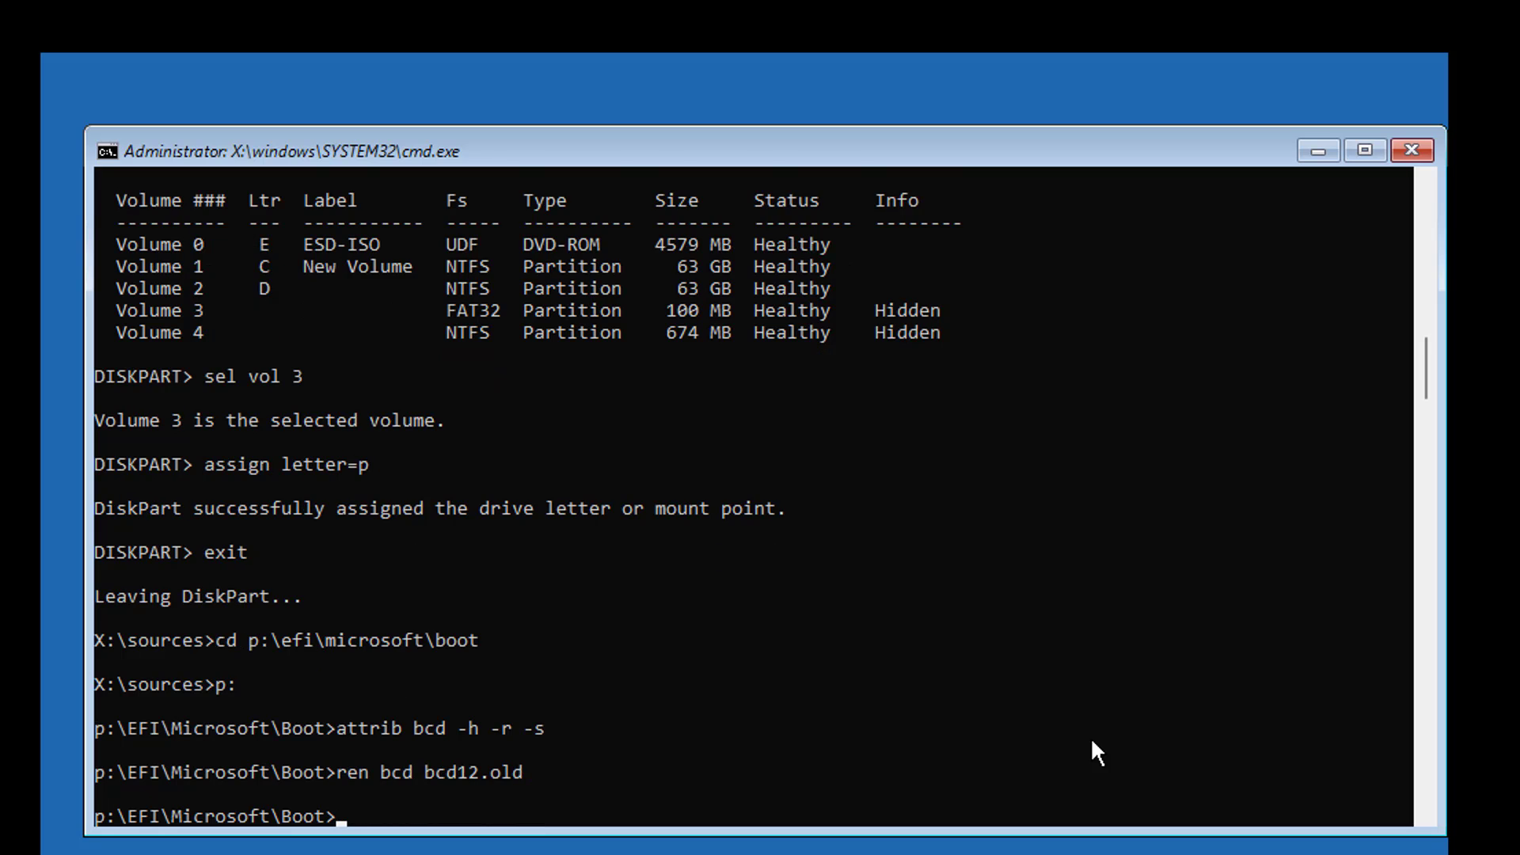
type("bootrec /reb")
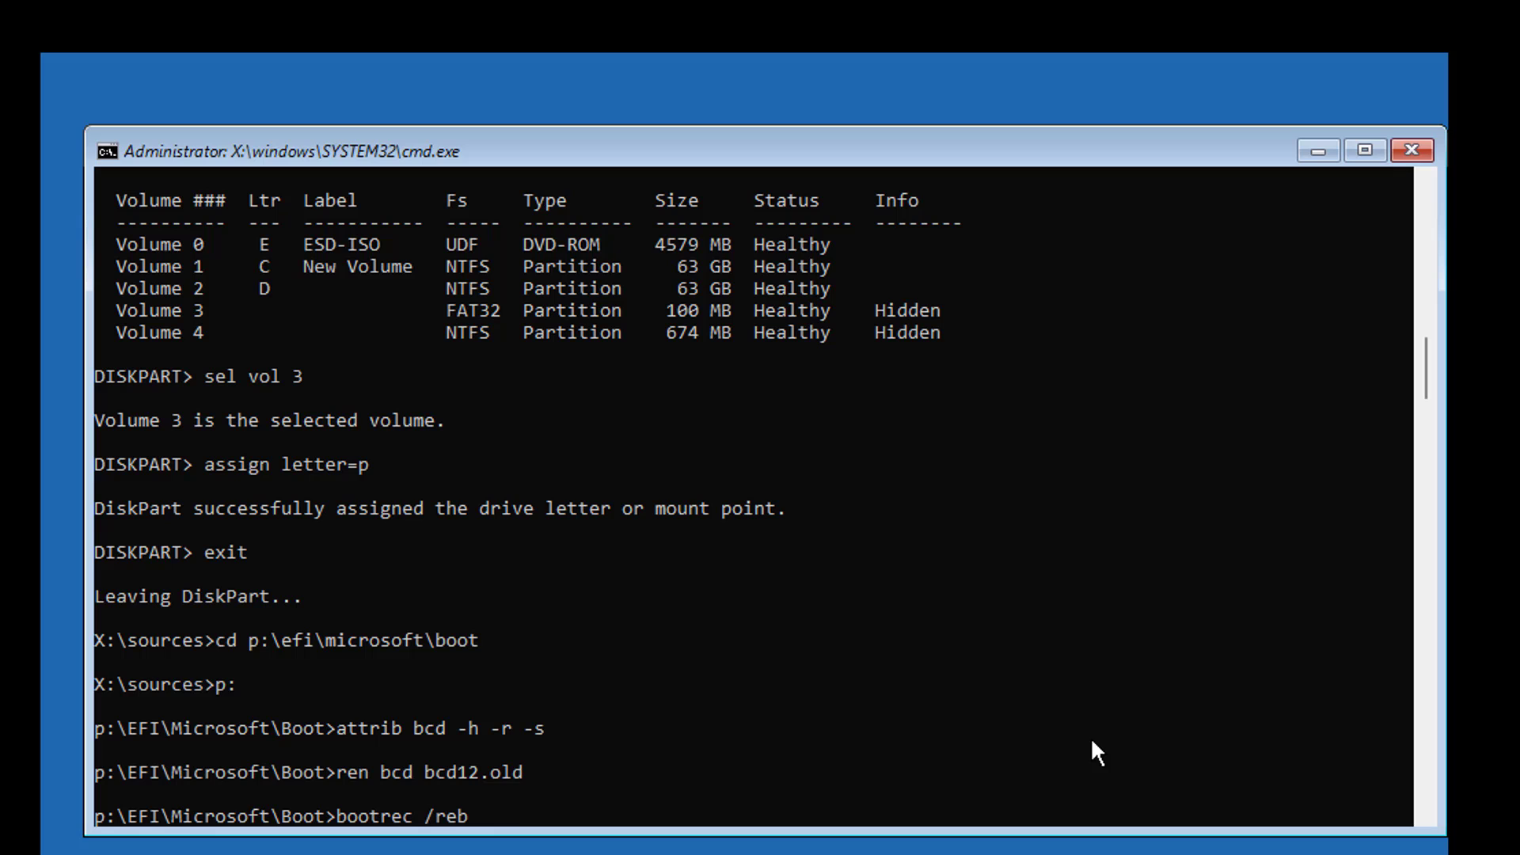
Step: Run bootrec /rebuildbcd and answer A to add D:\Windows to the boot list
key("Enter")
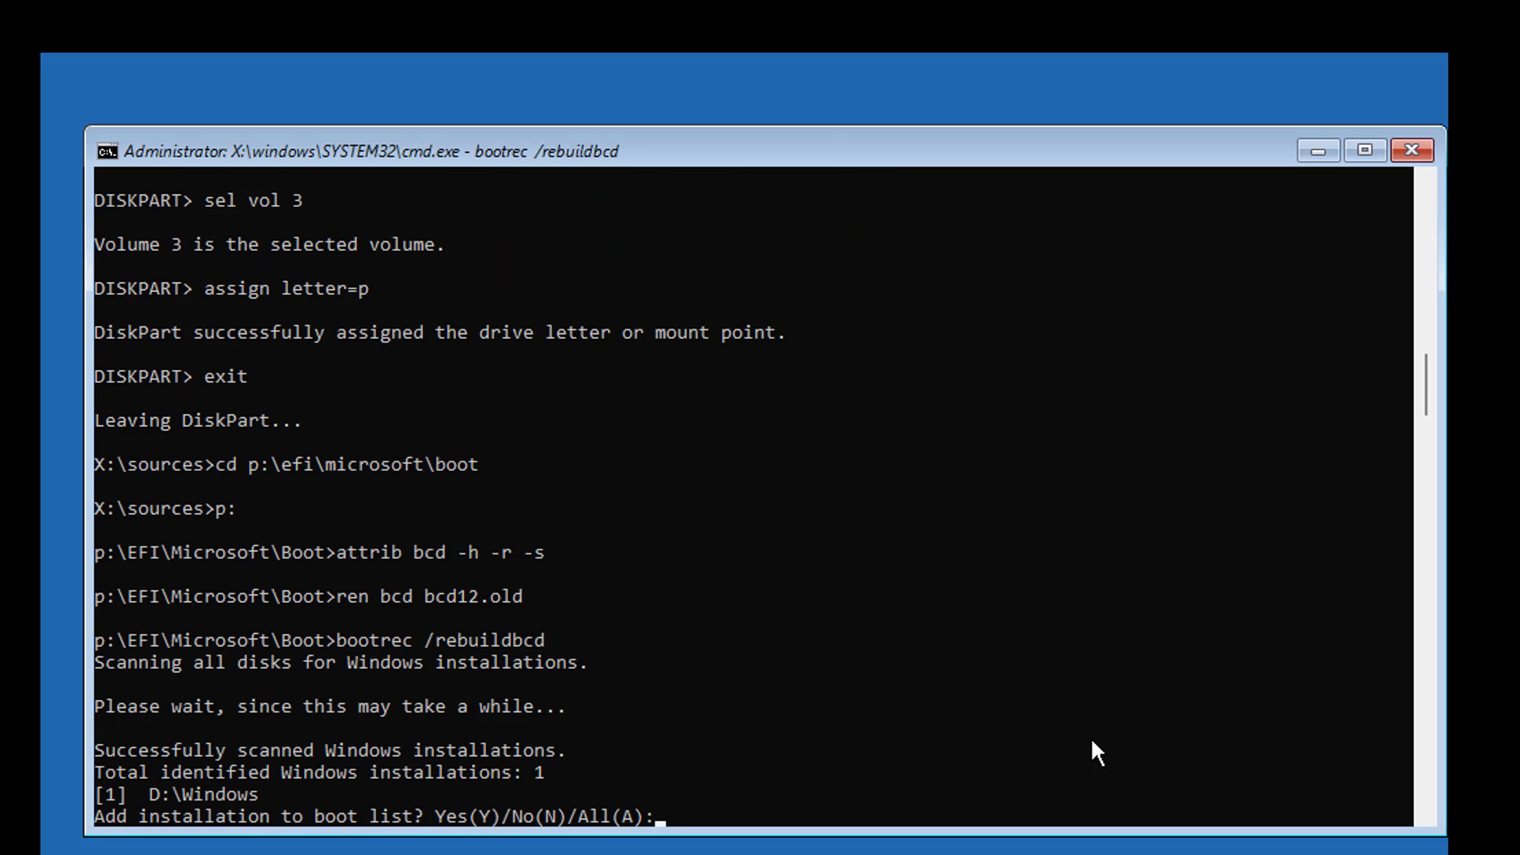
type("A")
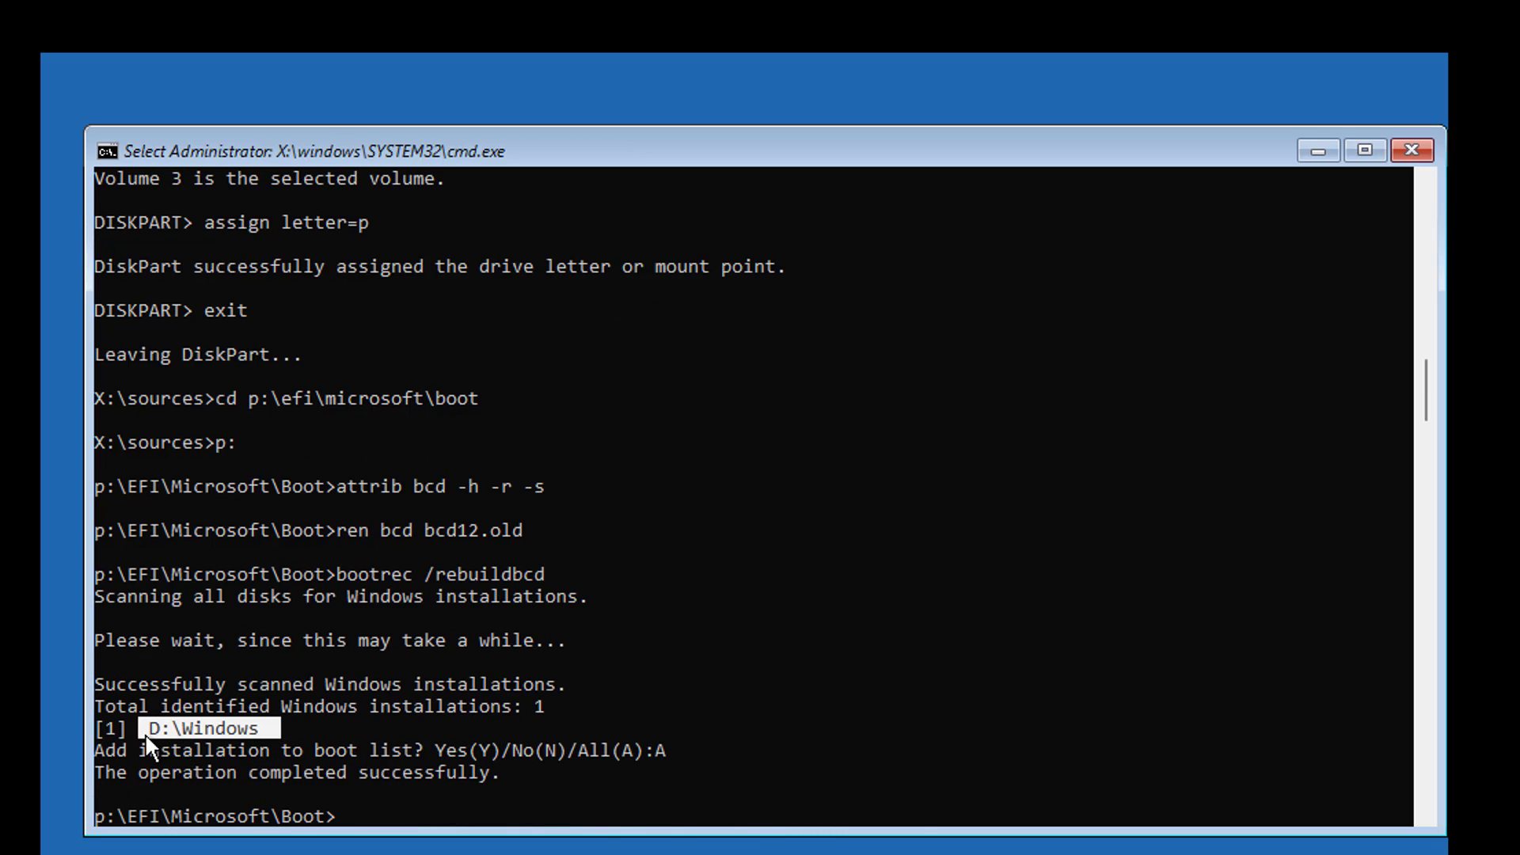
mouse_move(919, 781)
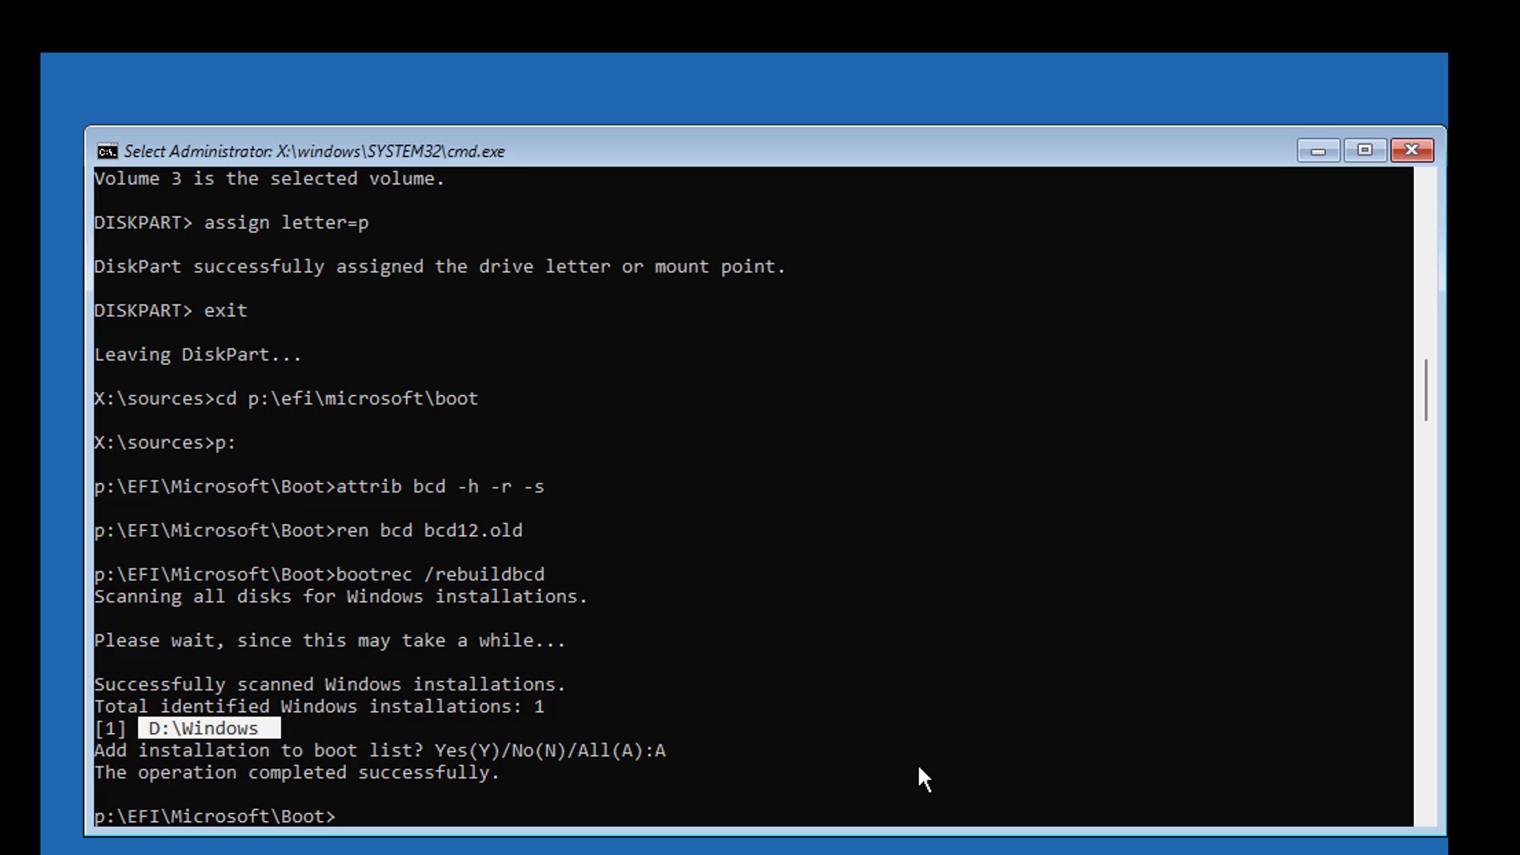
type("bcdb")
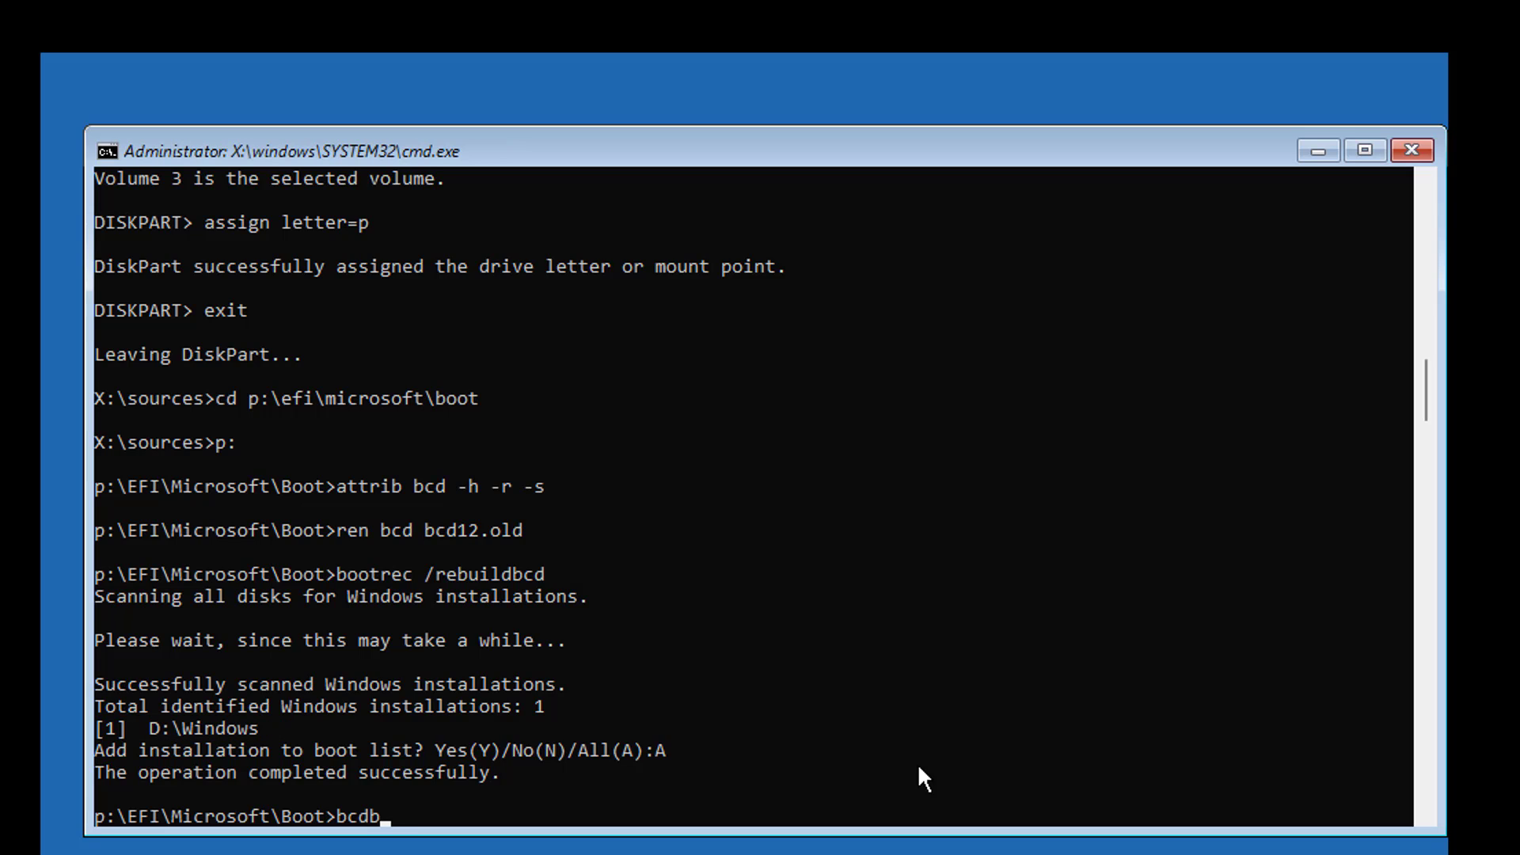
Step: Run bcdboot d:\windows /s p: /f uefi to recreate UEFI boot files on P
type("oot")
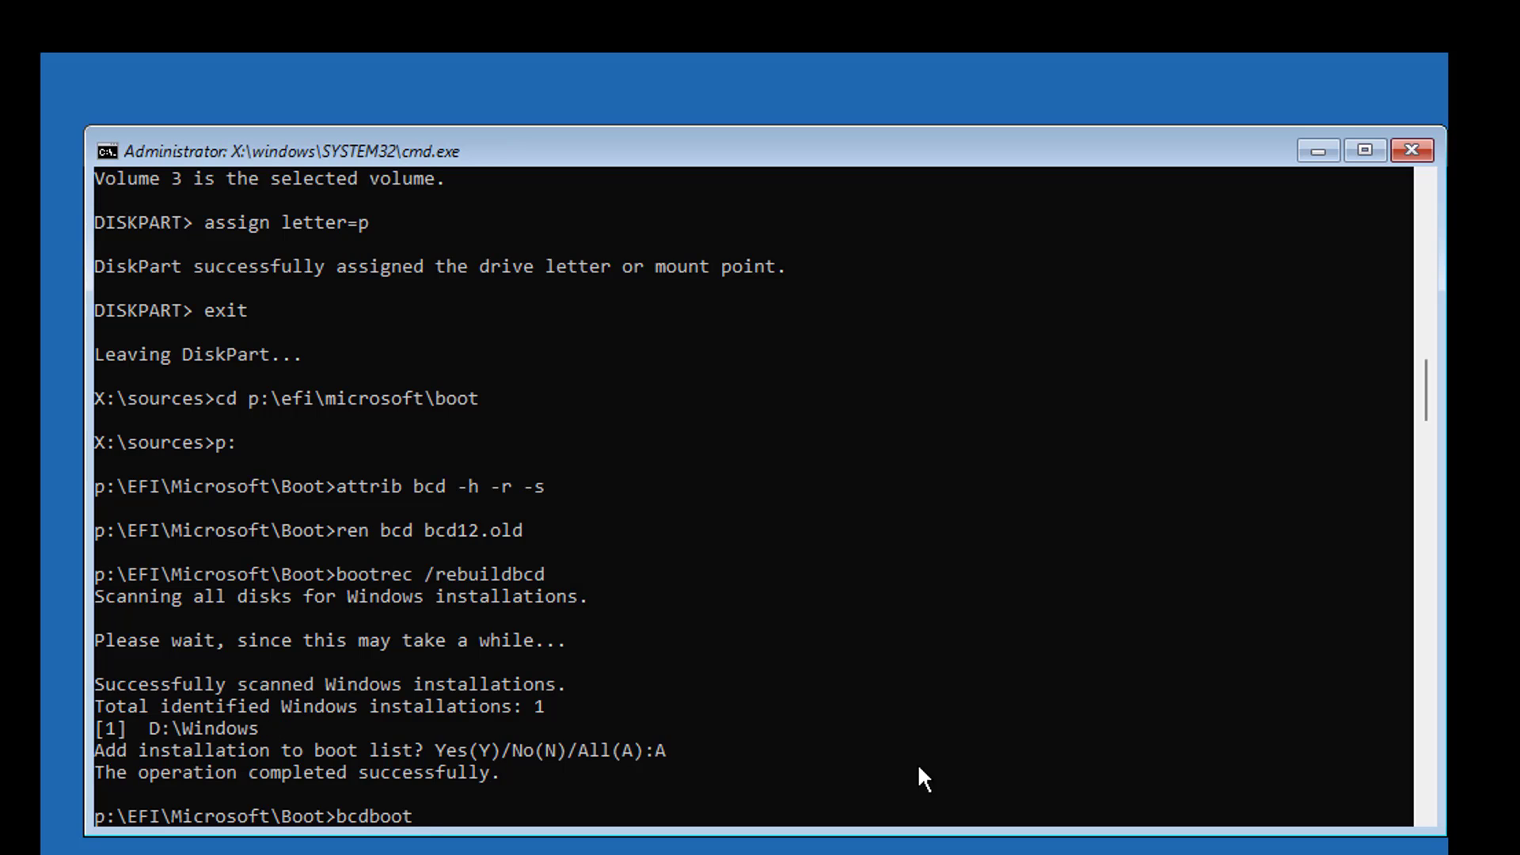
type("d:")
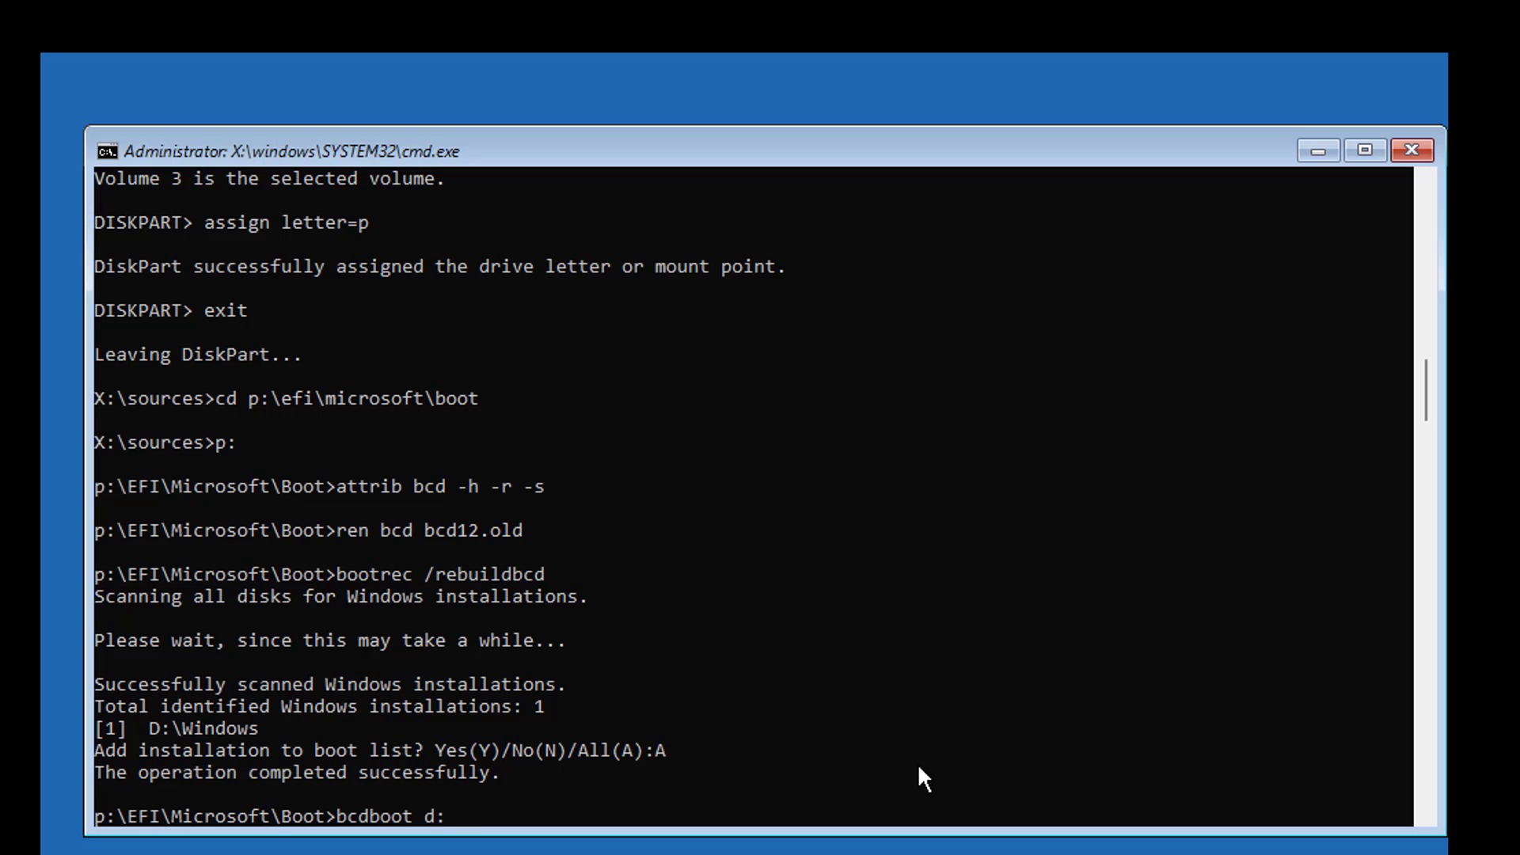
type("\\windows /")
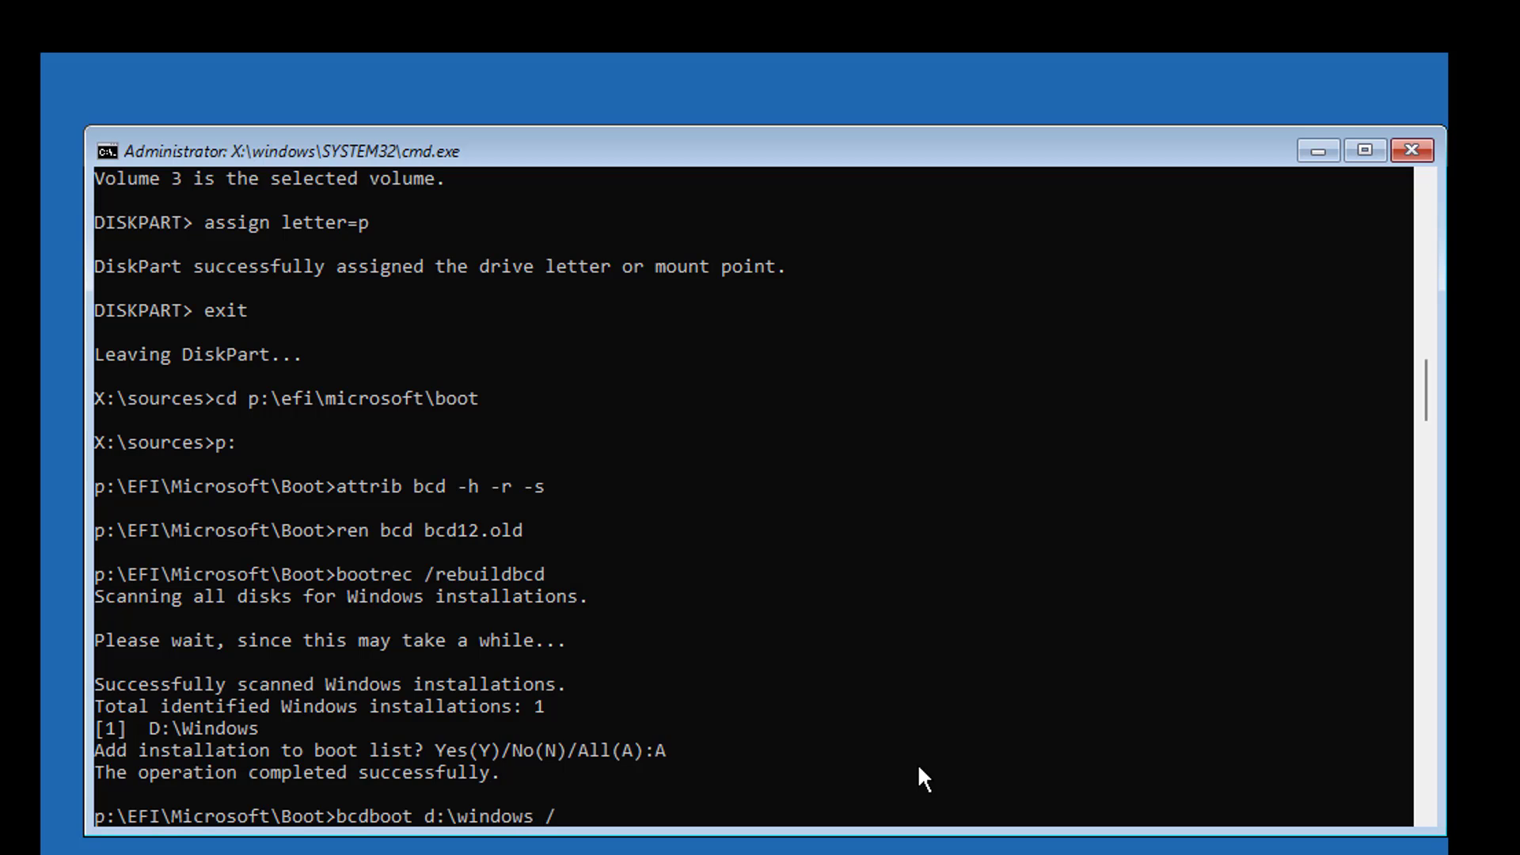
type("s")
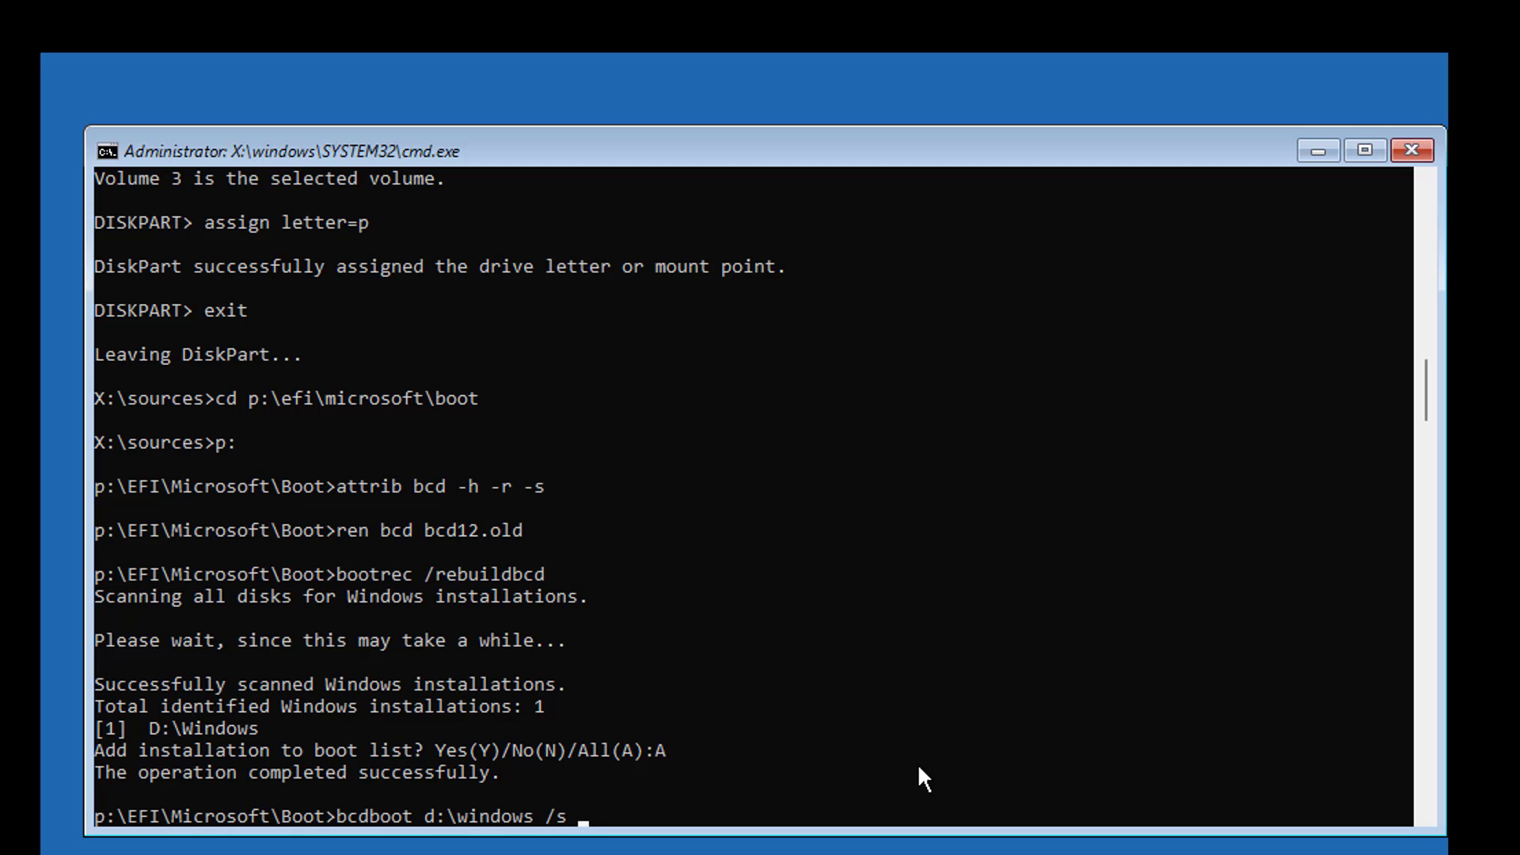
type("P")
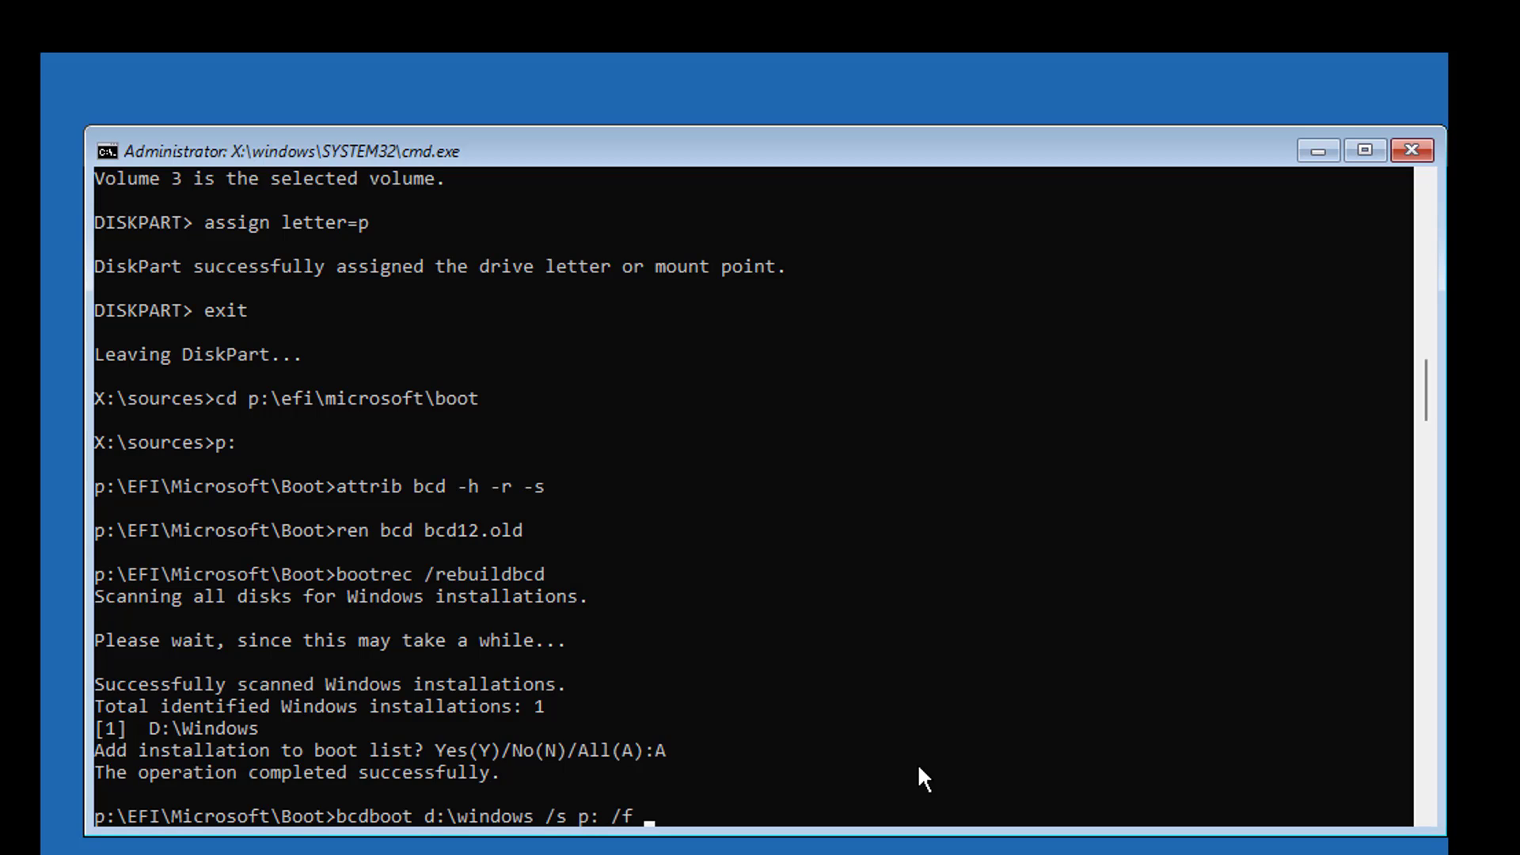
type("uefi")
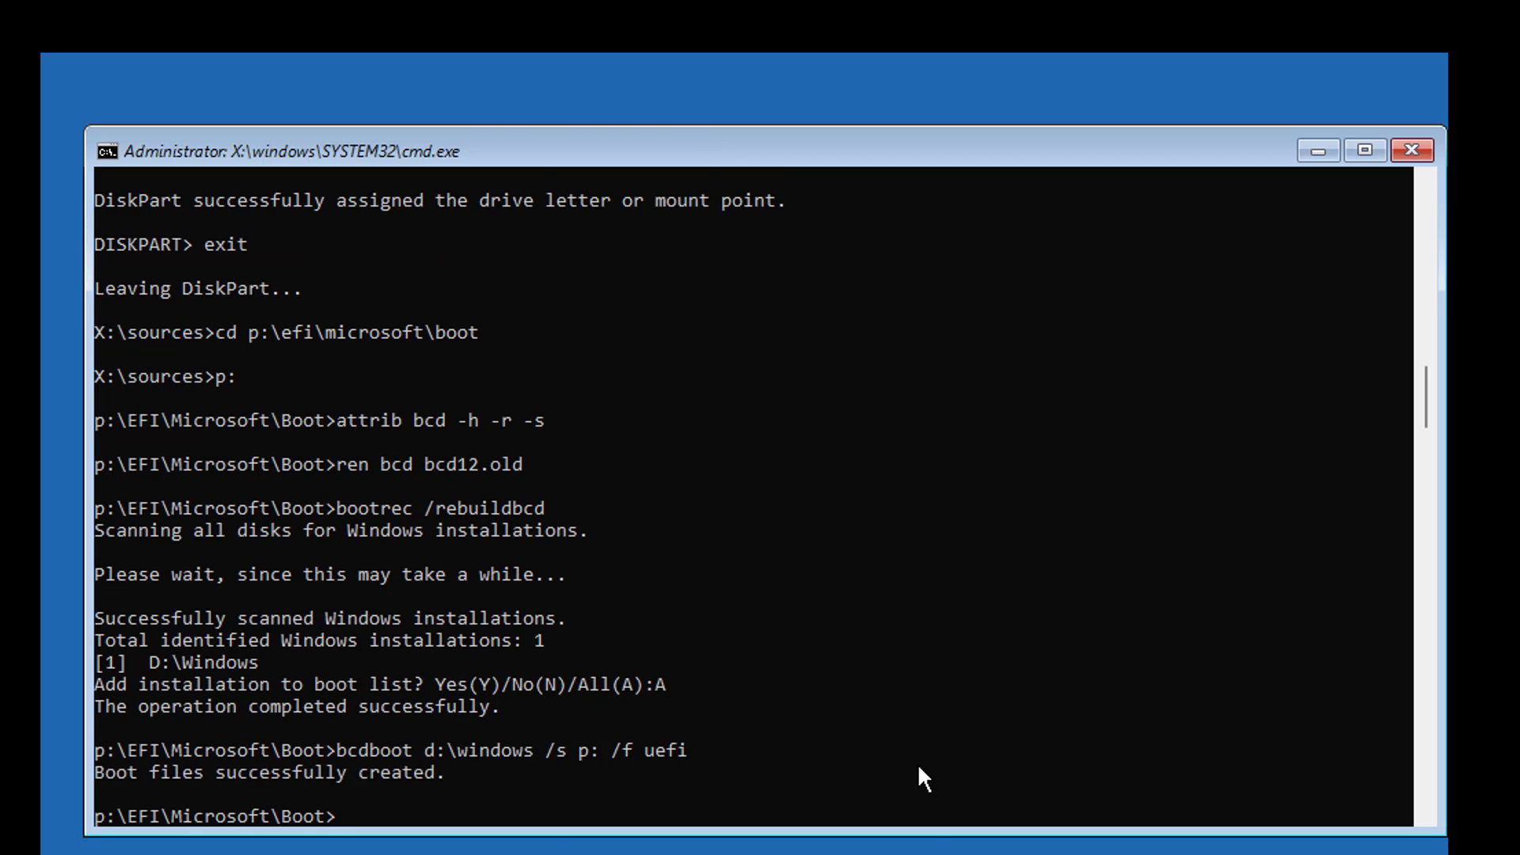
Step: Highlight the boot files created confirmation and exit the command prompt
left_click_drag(95, 773, 456, 772)
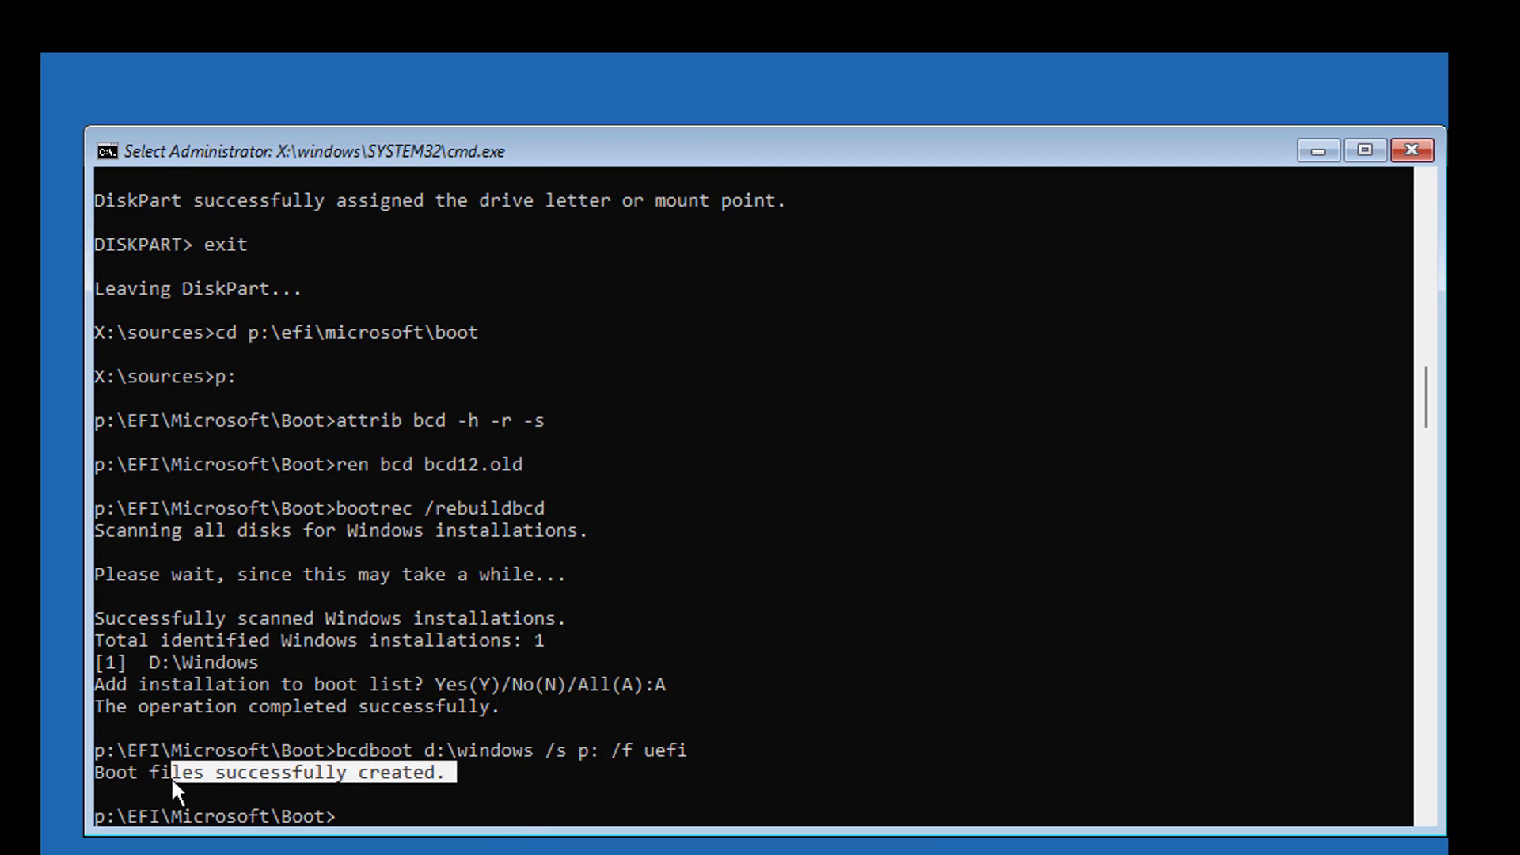
type("ex")
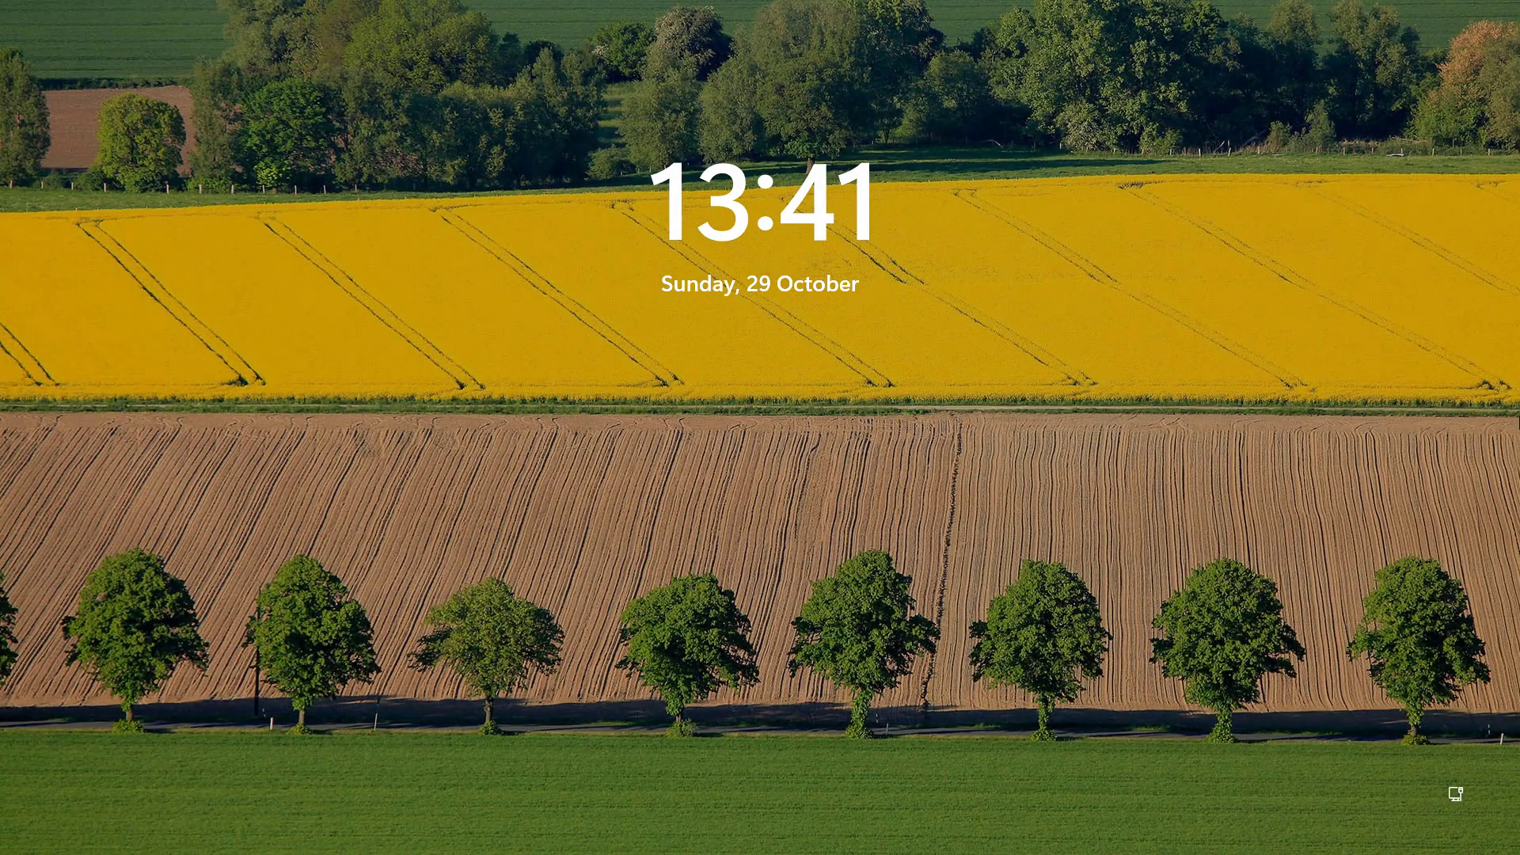
Step: Dismiss the lock screen clock to reach the sign-in password field
left_click(760, 425)
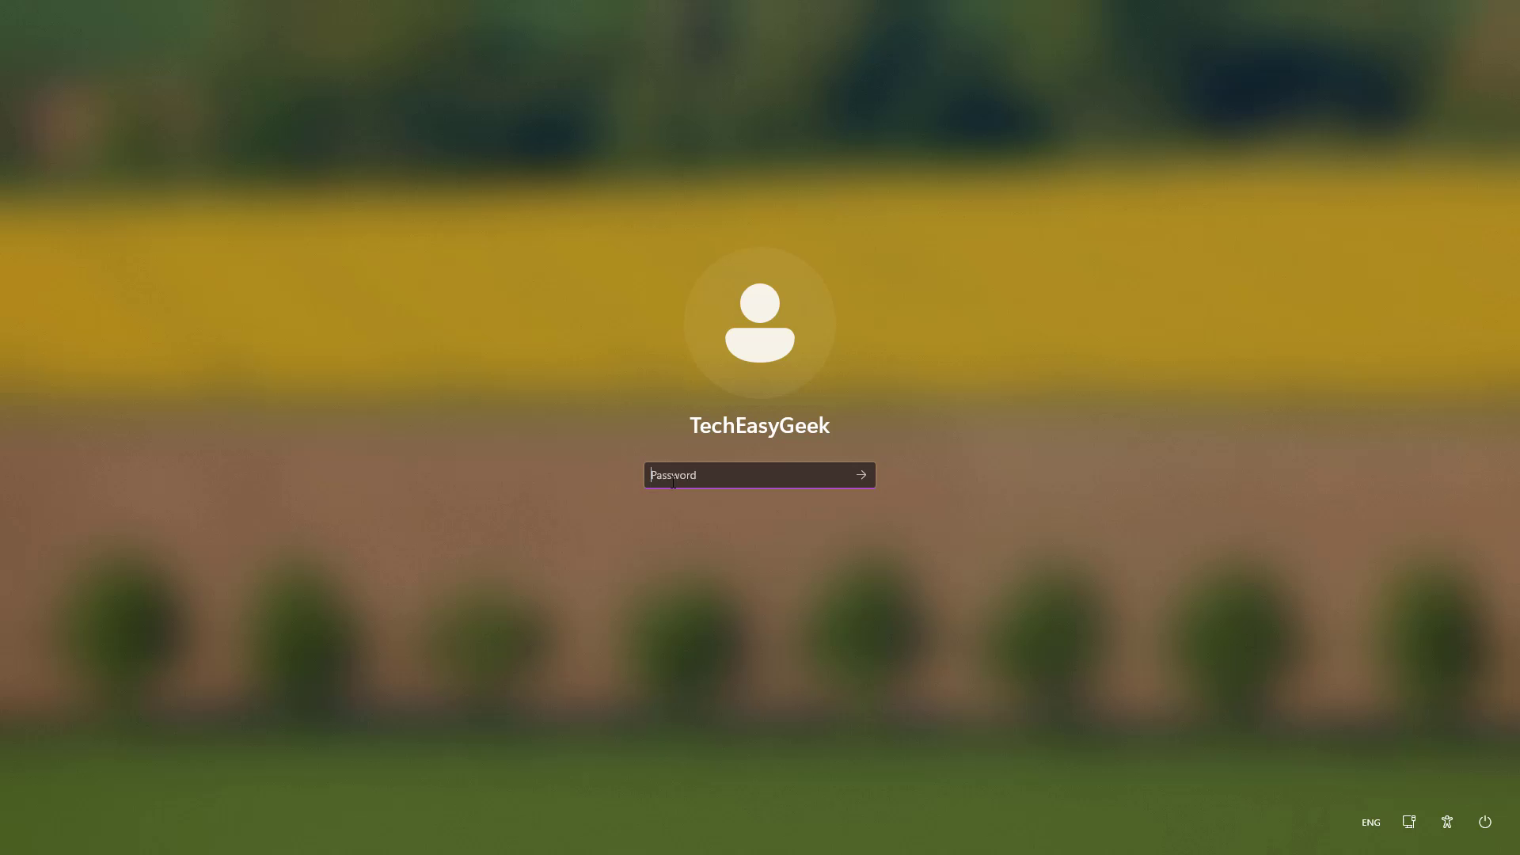